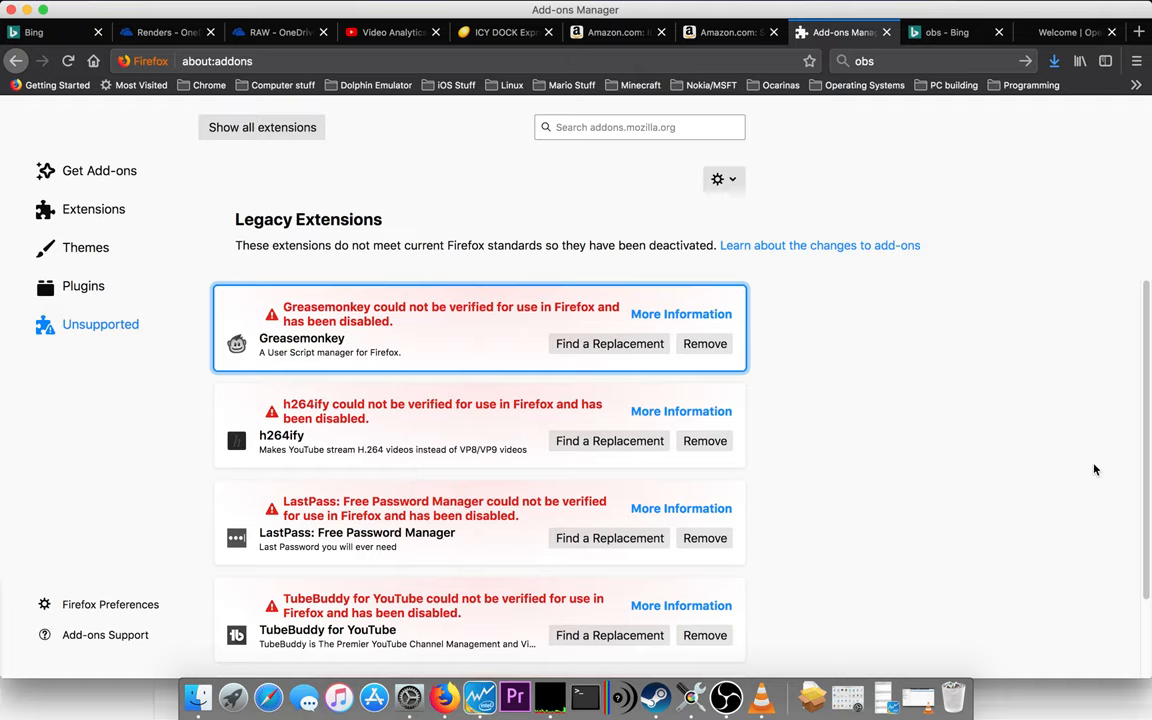
pyautogui.moveTo(421, 195)
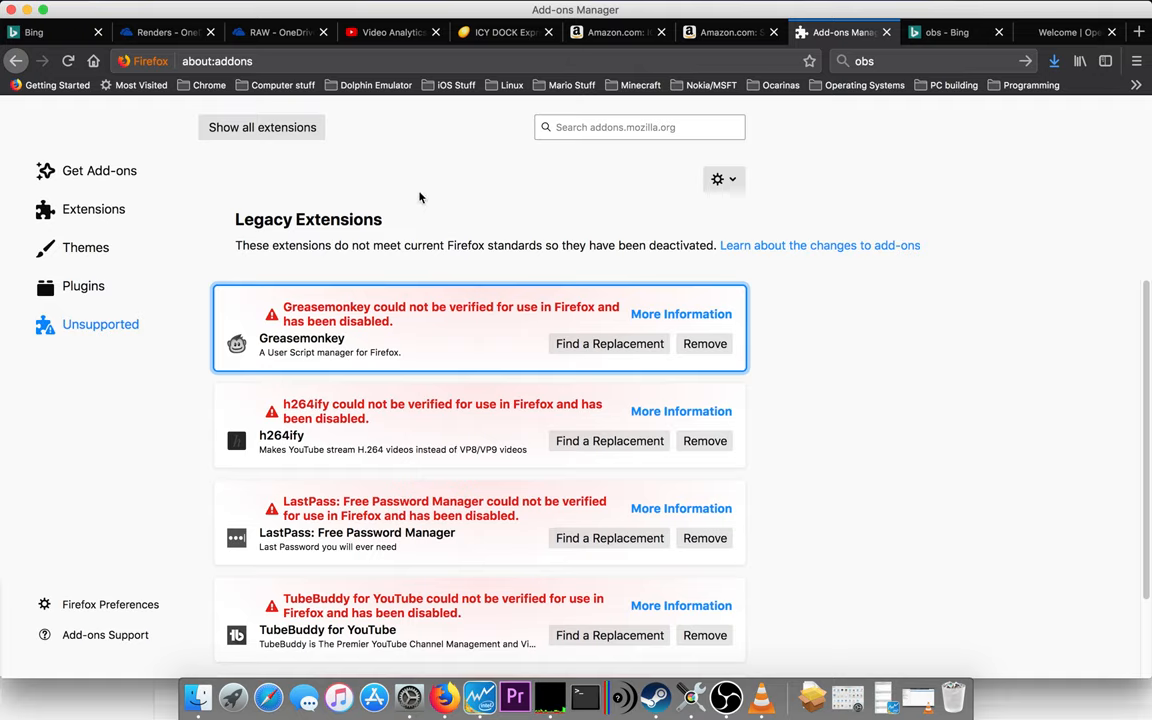
pyautogui.moveTo(812, 331)
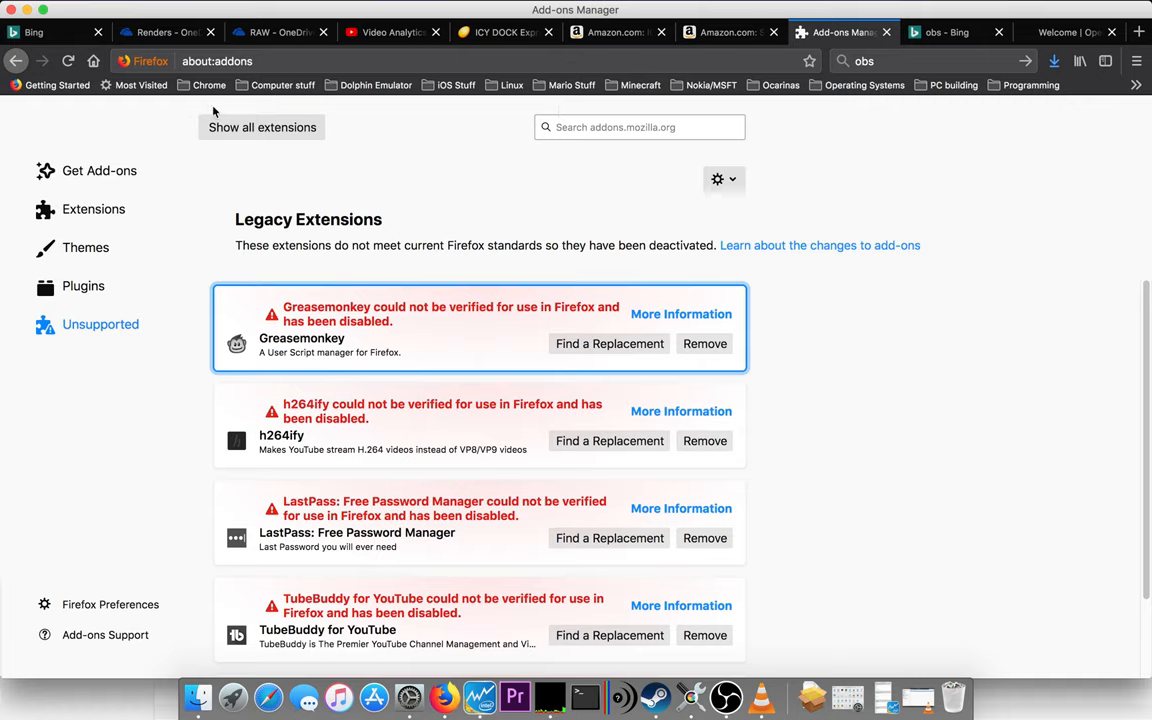
pyautogui.moveTo(890, 131)
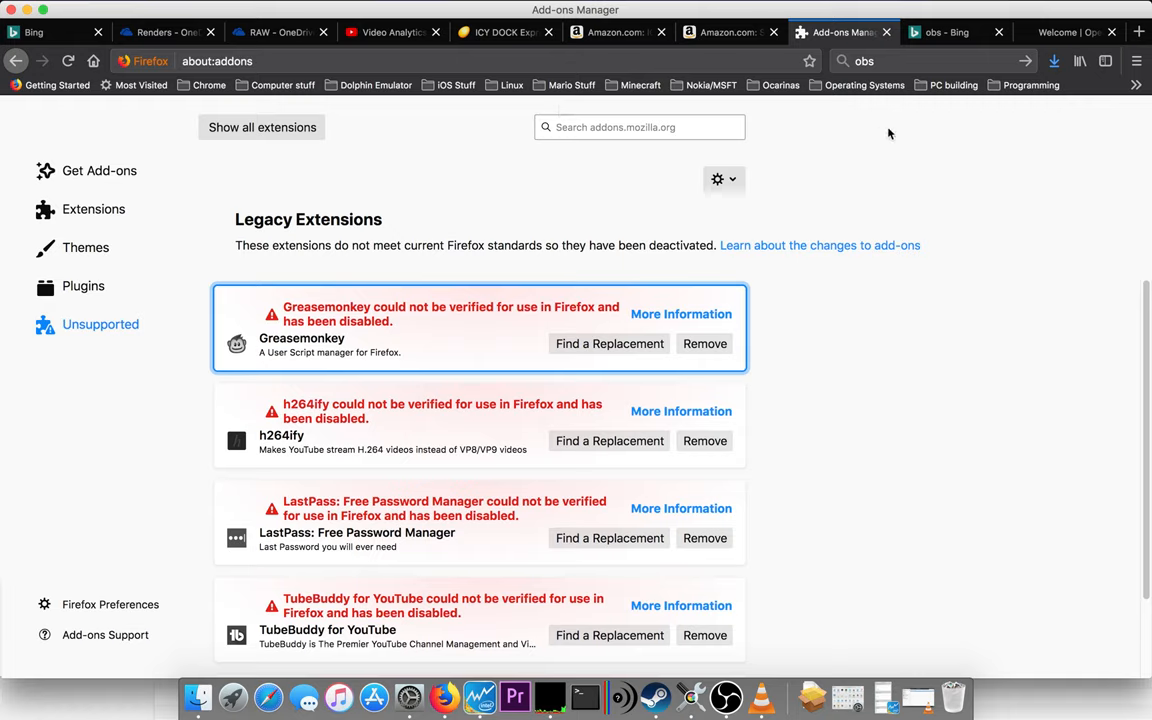
pyautogui.moveTo(1076, 126)
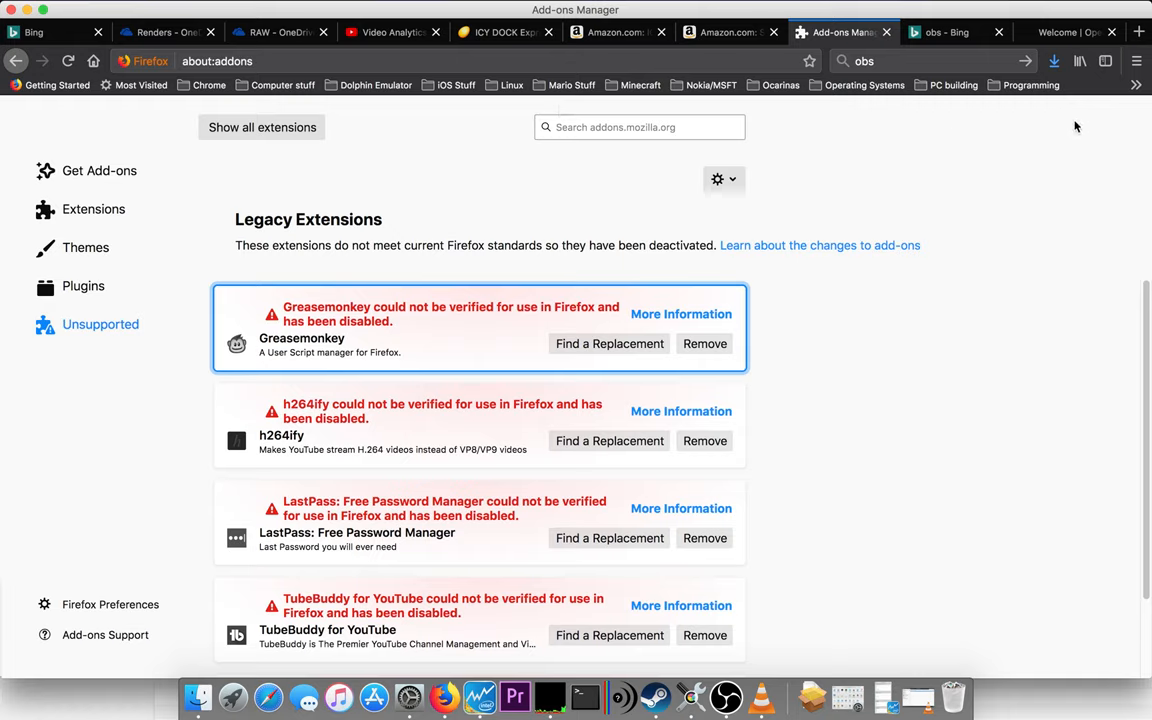
pyautogui.moveTo(908, 331)
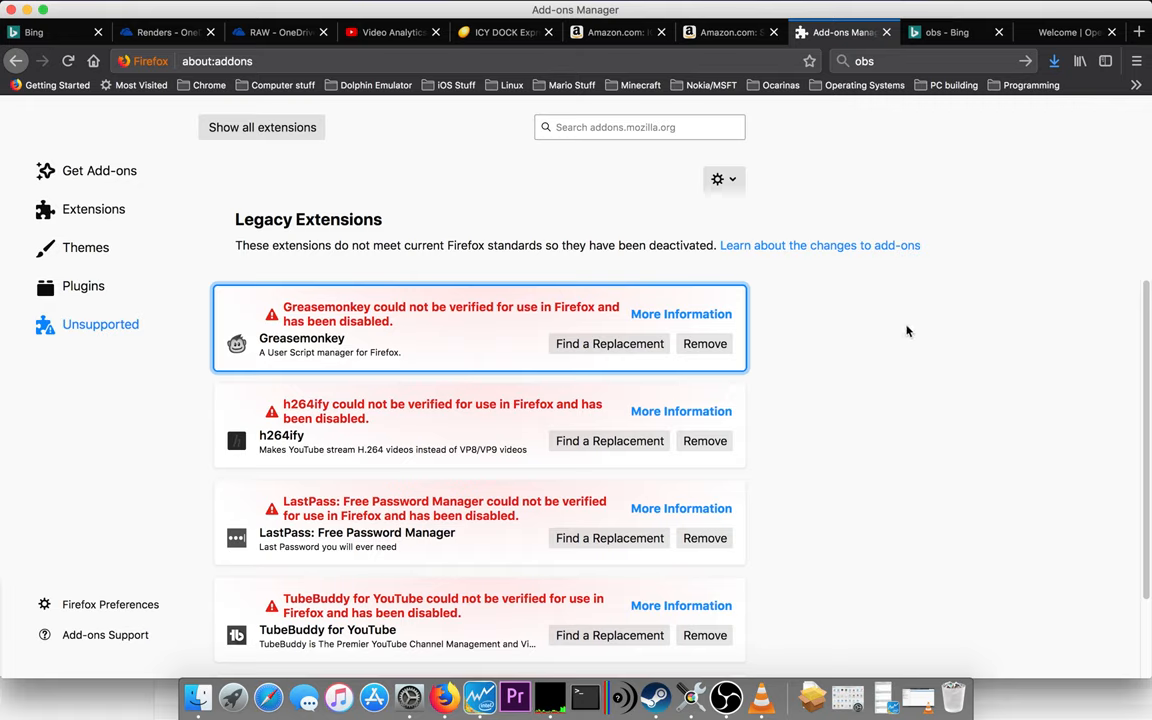
pyautogui.moveTo(872, 478)
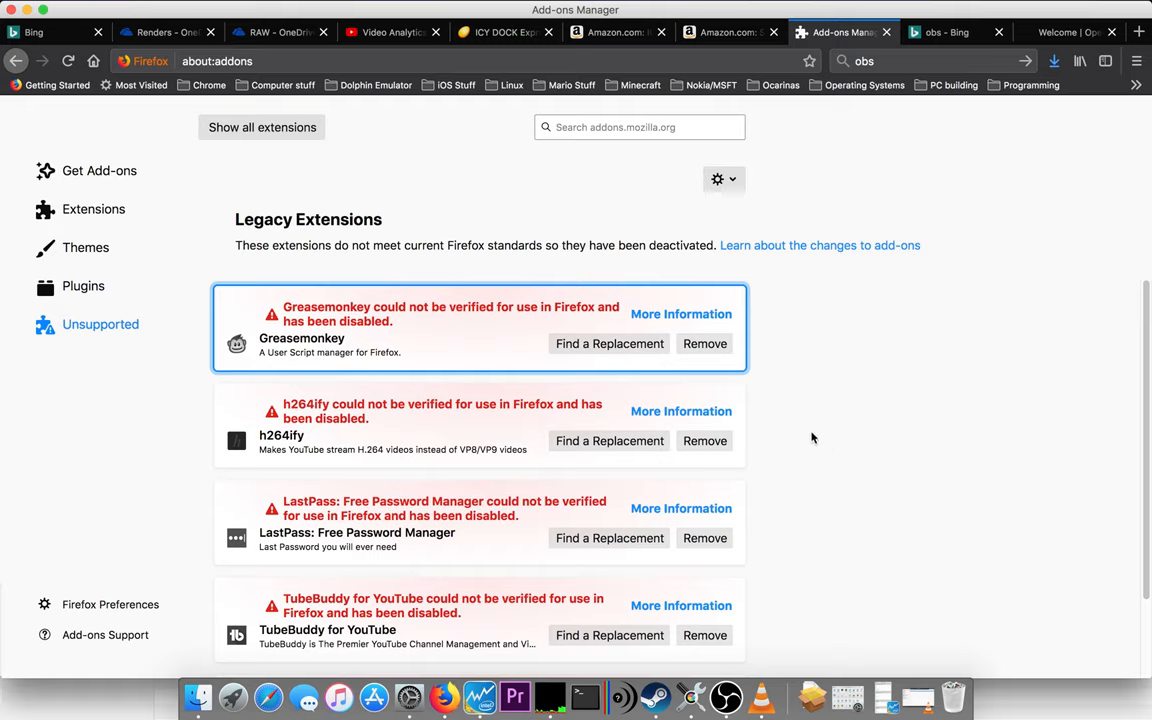
pyautogui.moveTo(427, 466)
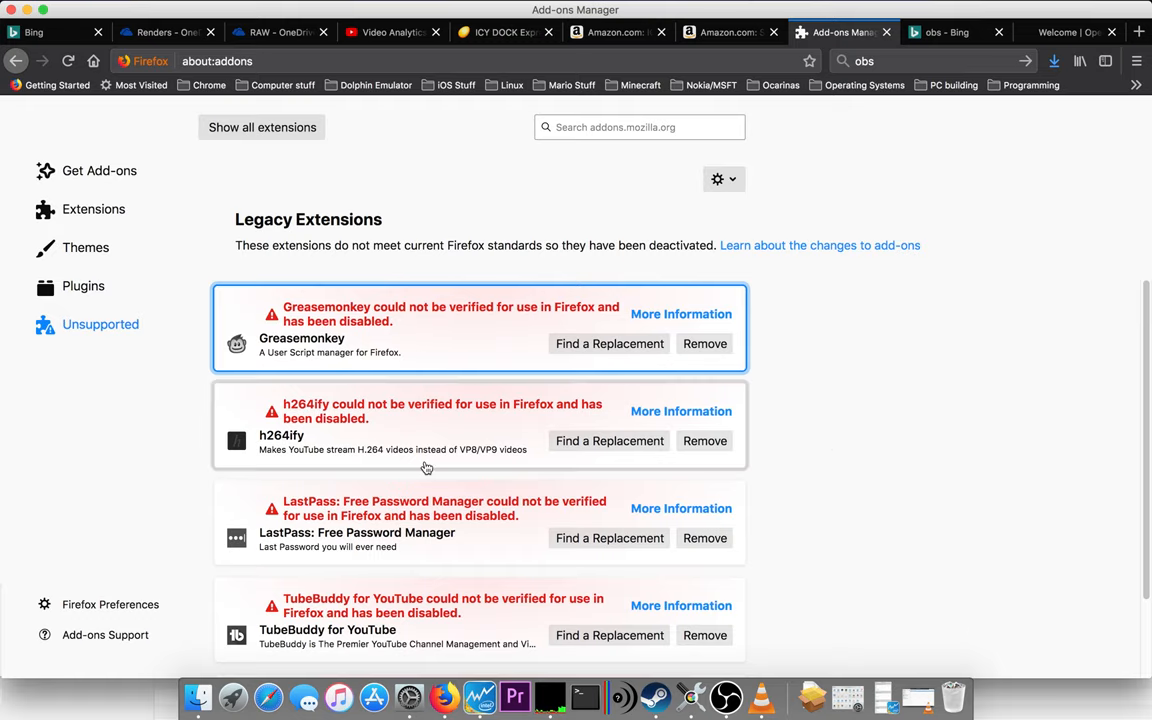
# Scroll the Unsupported extensions list to reveal uBlock Origin below TubeBuddy.
pyautogui.scroll(-3)
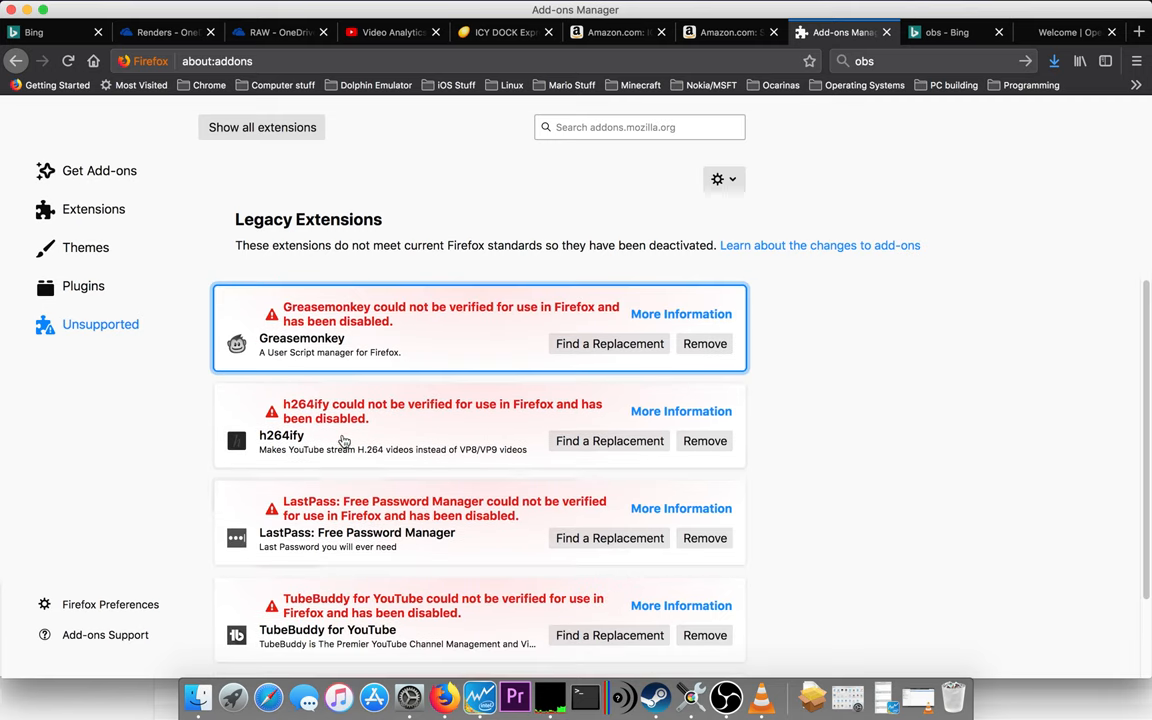
pyautogui.moveTo(310, 354)
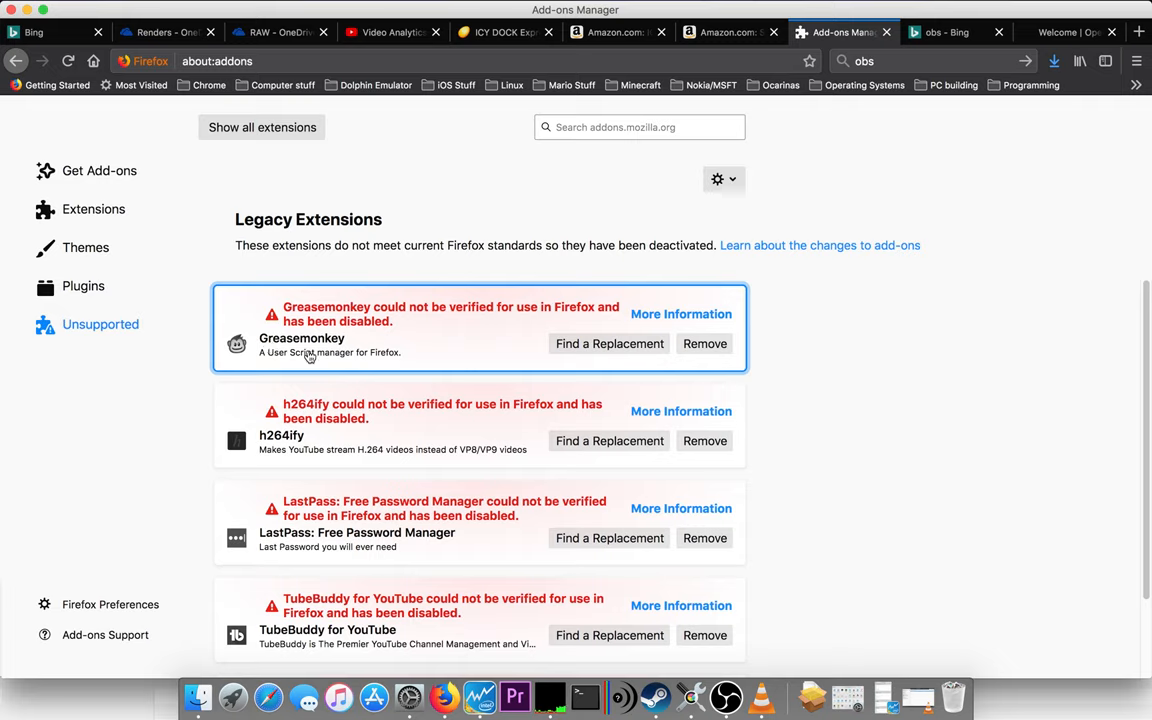
pyautogui.moveTo(308, 355)
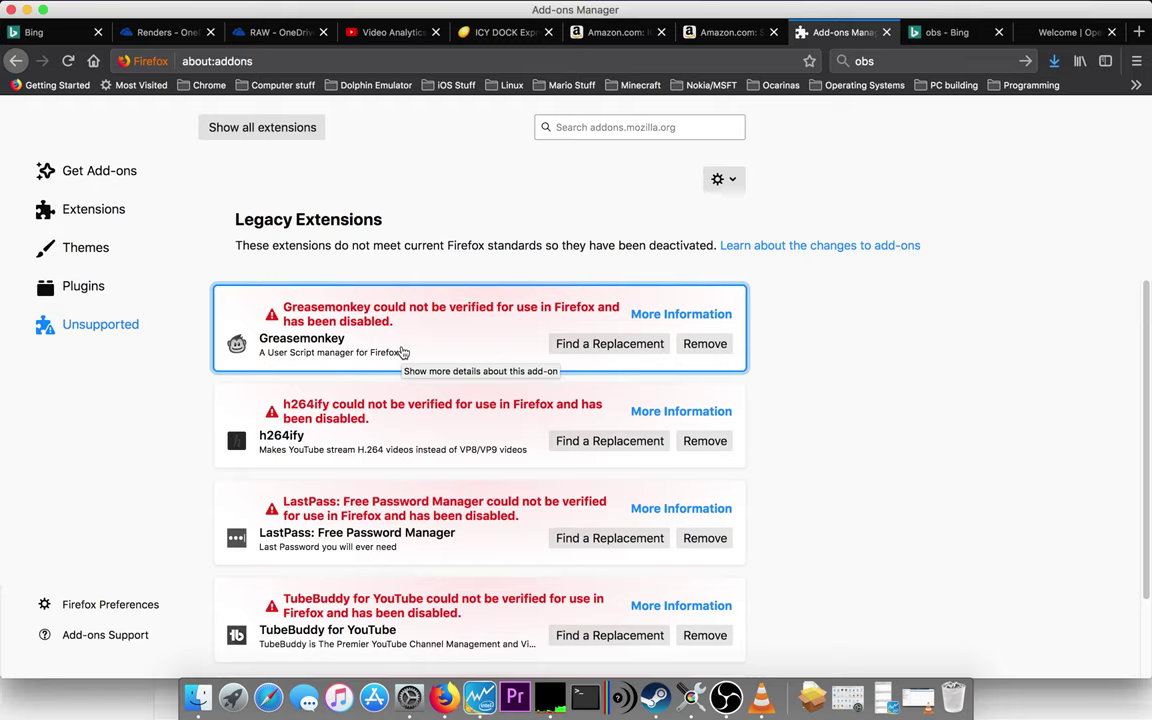
pyautogui.moveTo(272, 451)
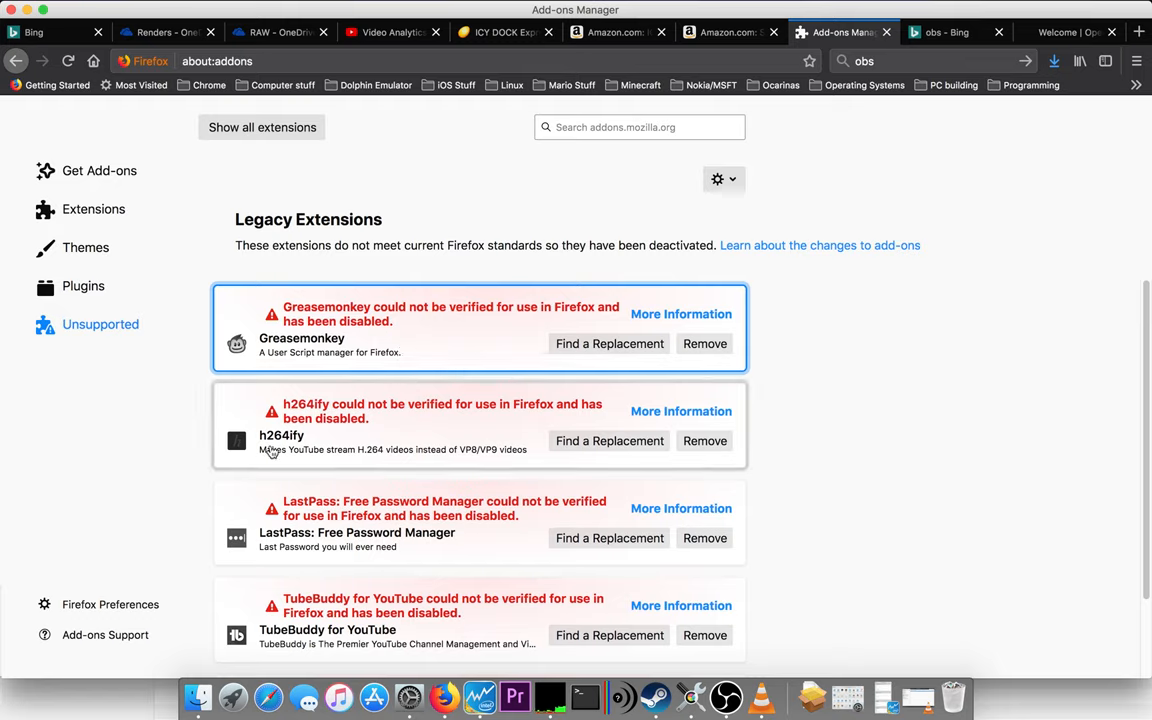
pyautogui.moveTo(311, 457)
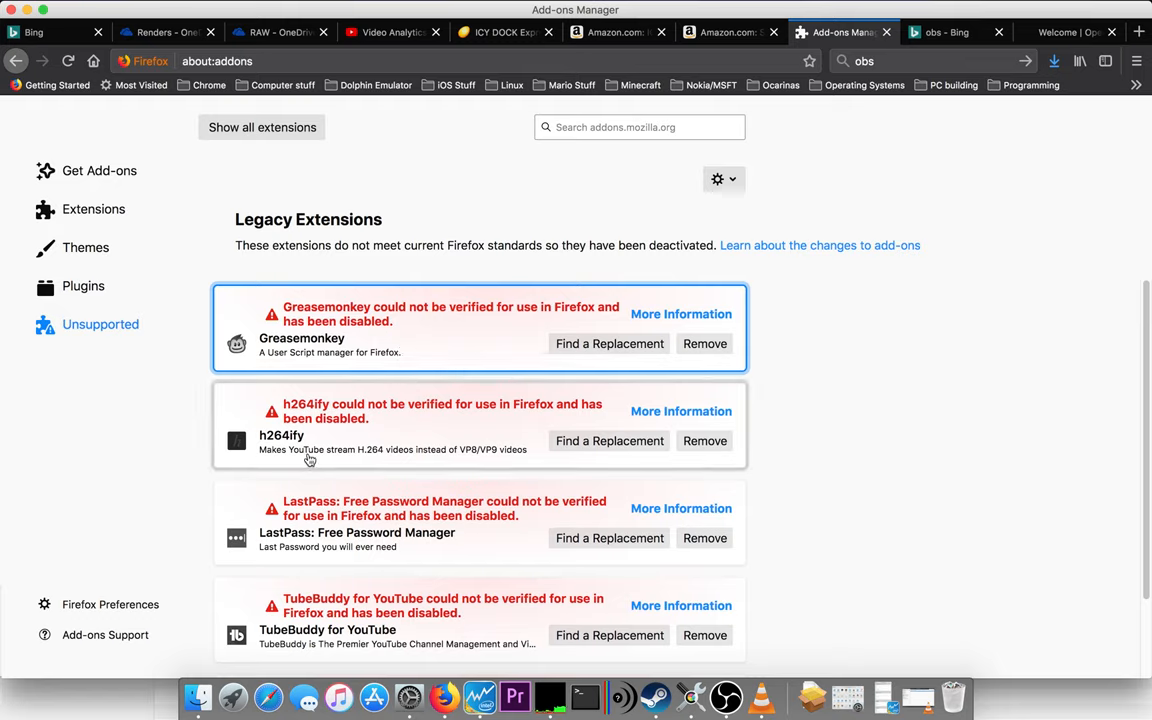
pyautogui.moveTo(385, 462)
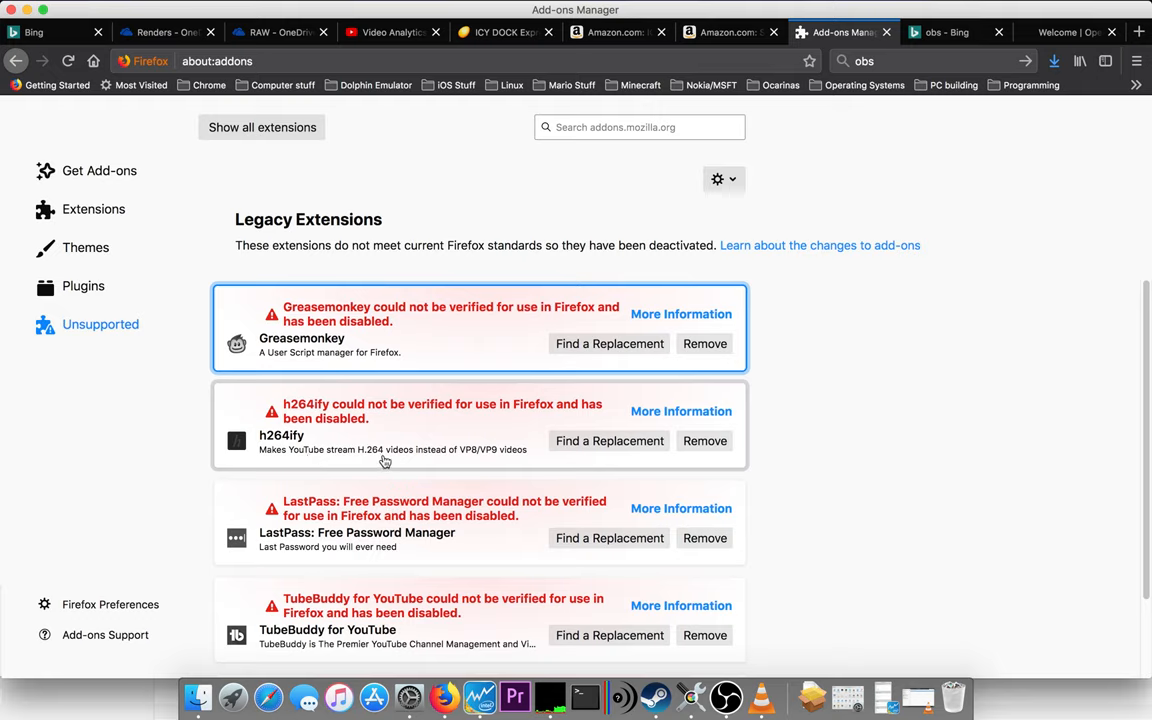
pyautogui.moveTo(480, 454)
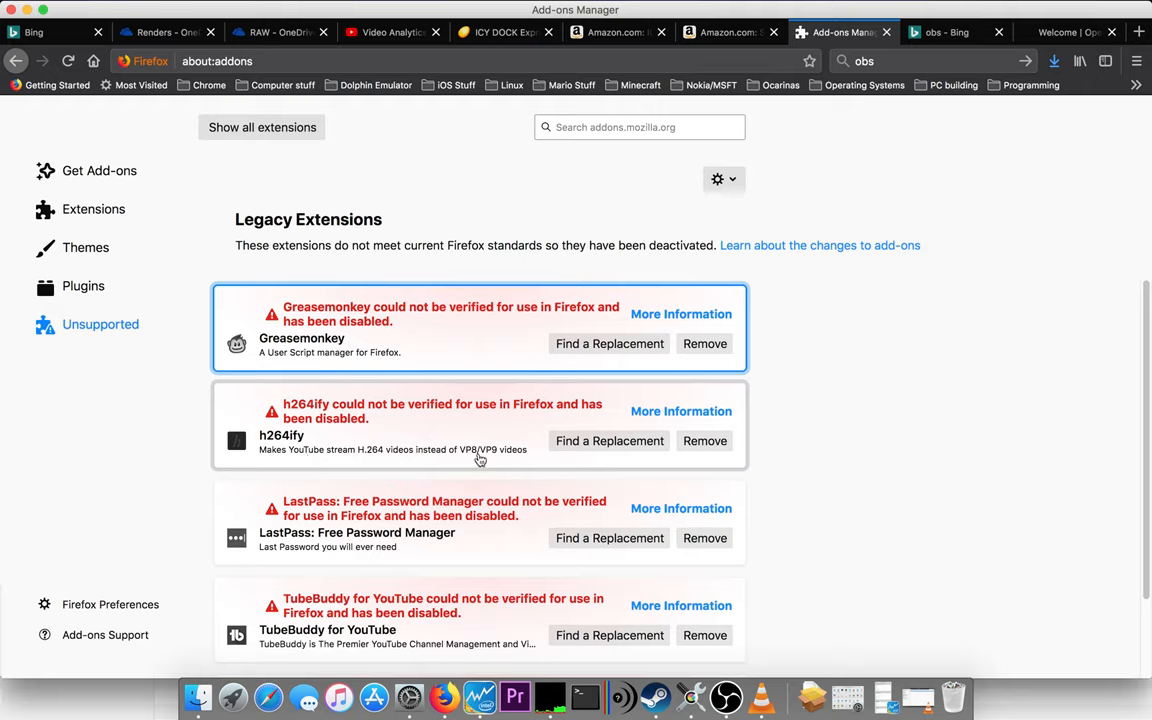
pyautogui.moveTo(515, 454)
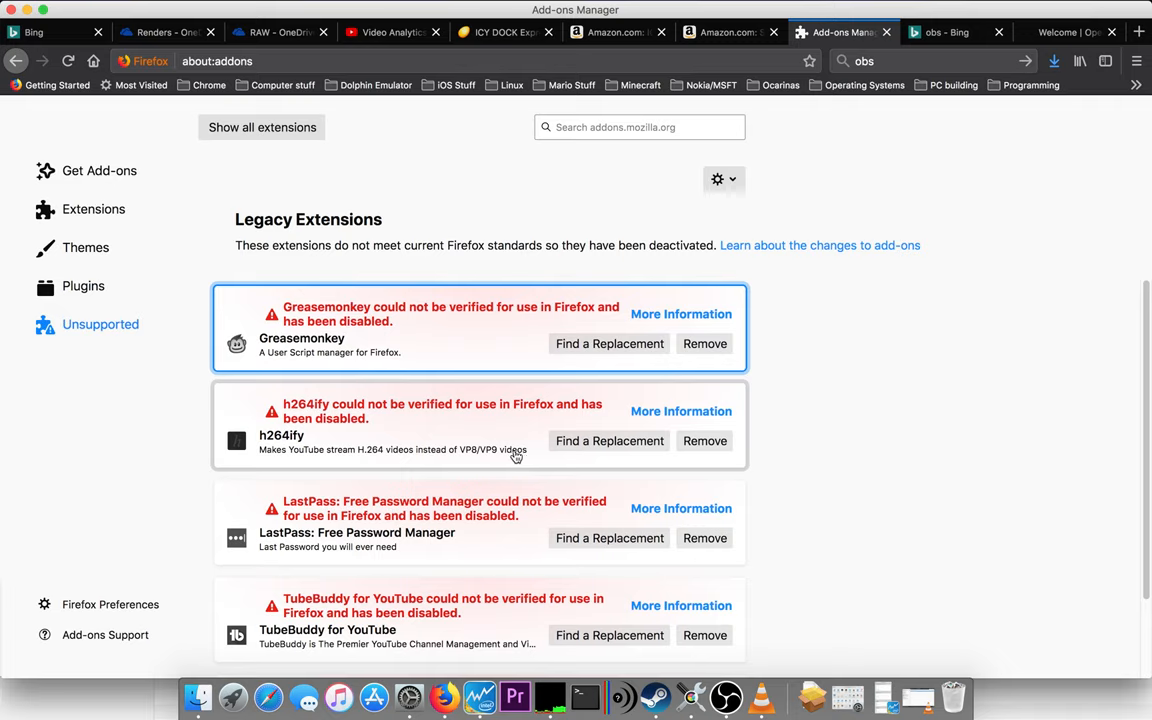
pyautogui.moveTo(518, 458)
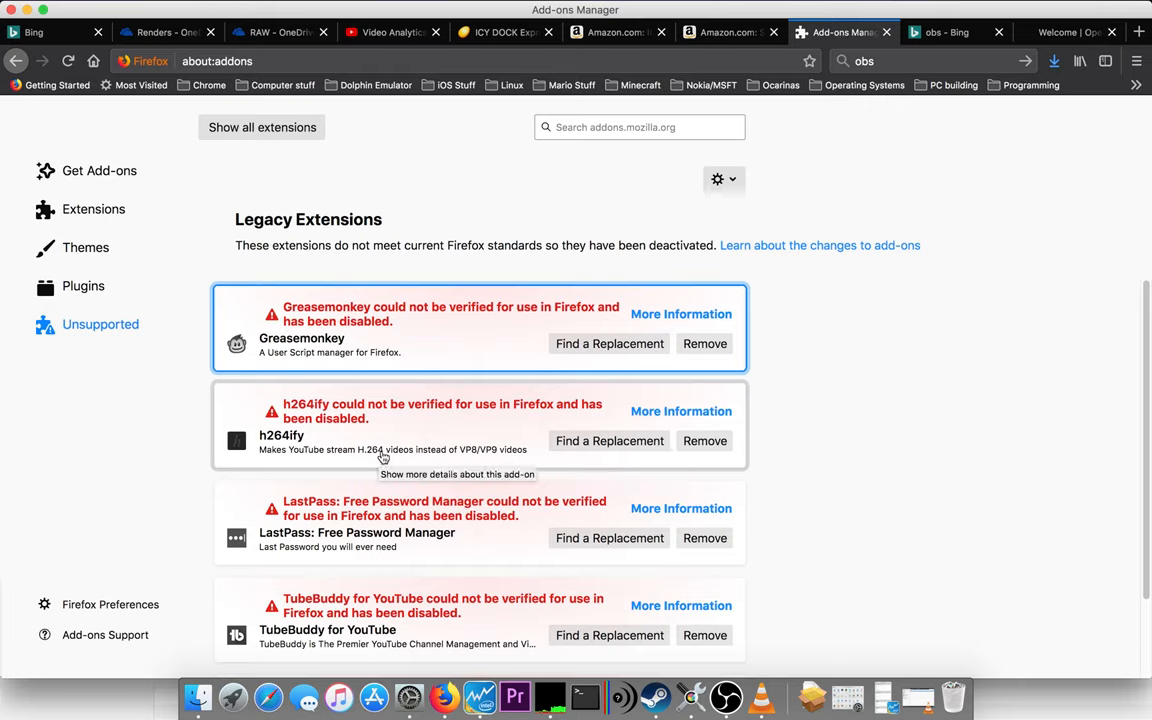
pyautogui.moveTo(503, 459)
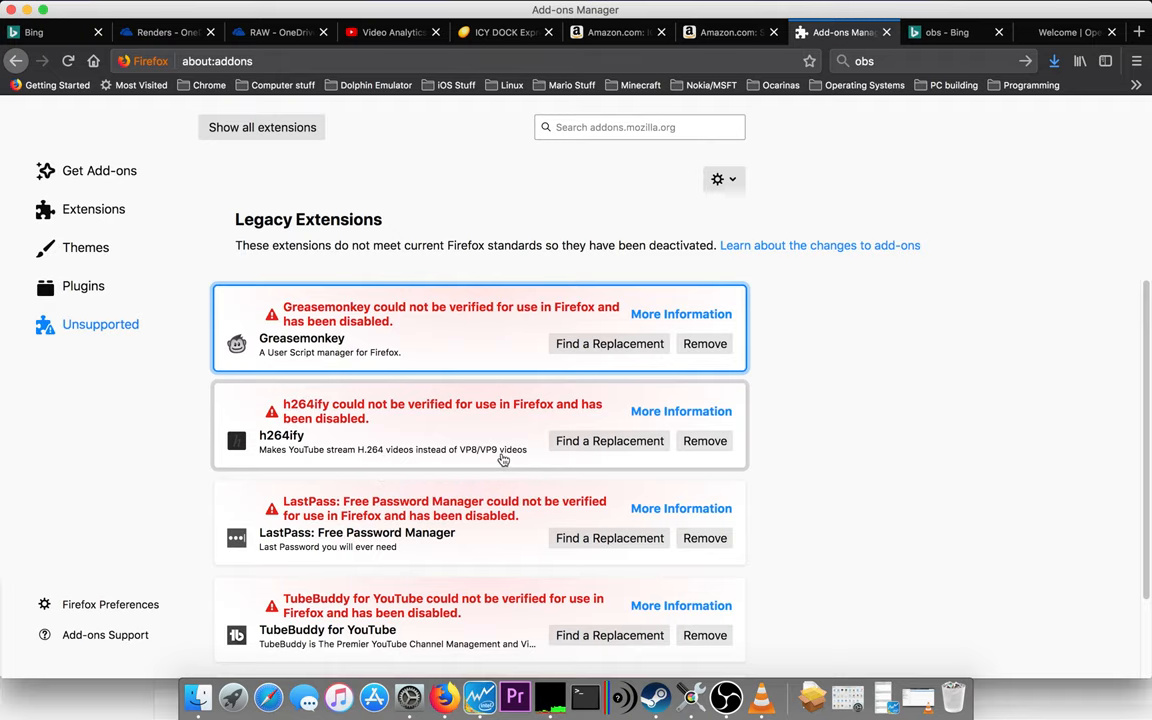
pyautogui.moveTo(290, 576)
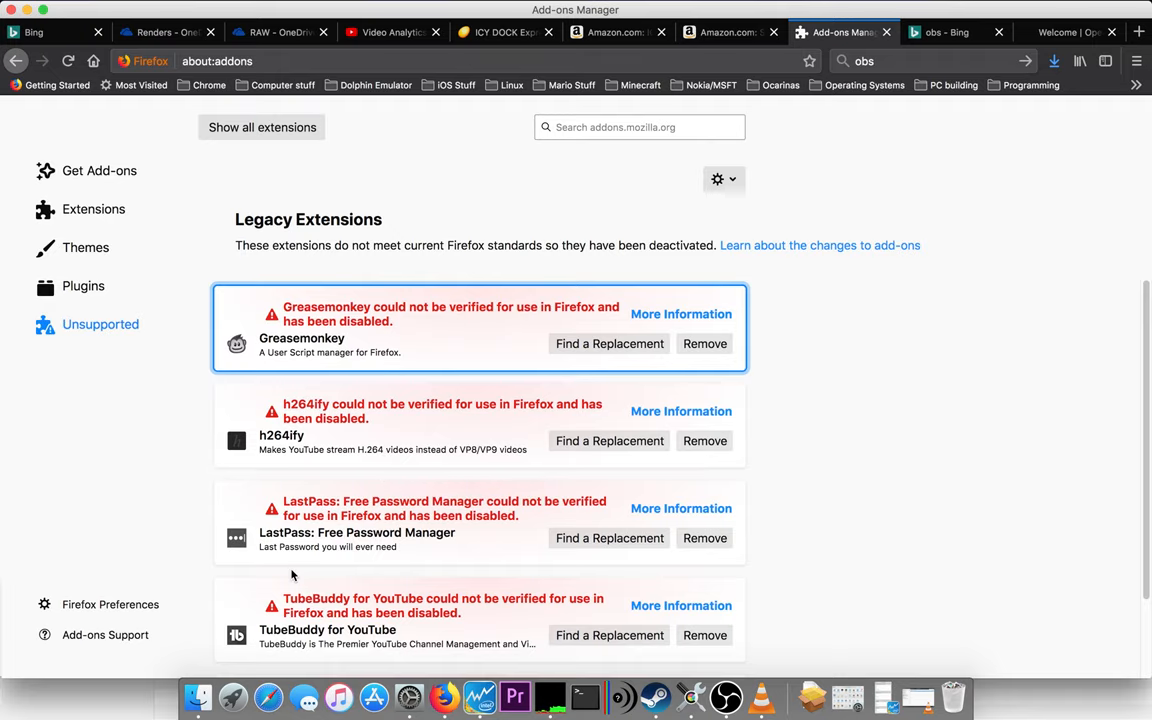
pyautogui.scroll(-3)
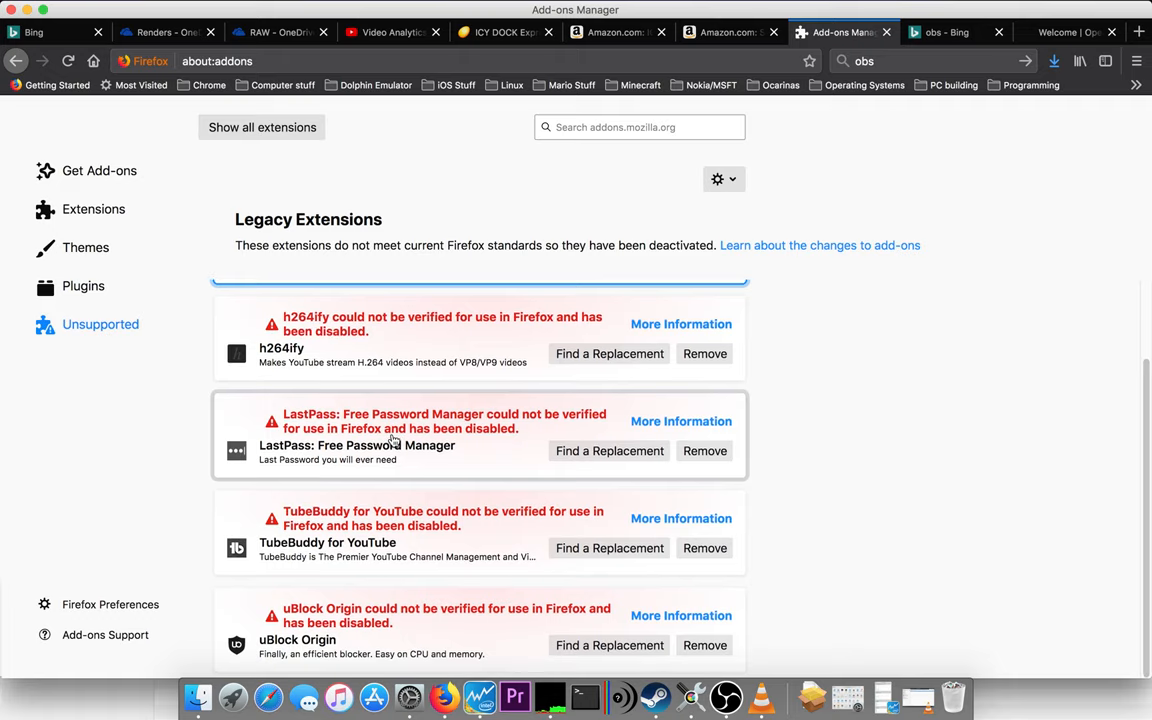
pyautogui.moveTo(681, 324)
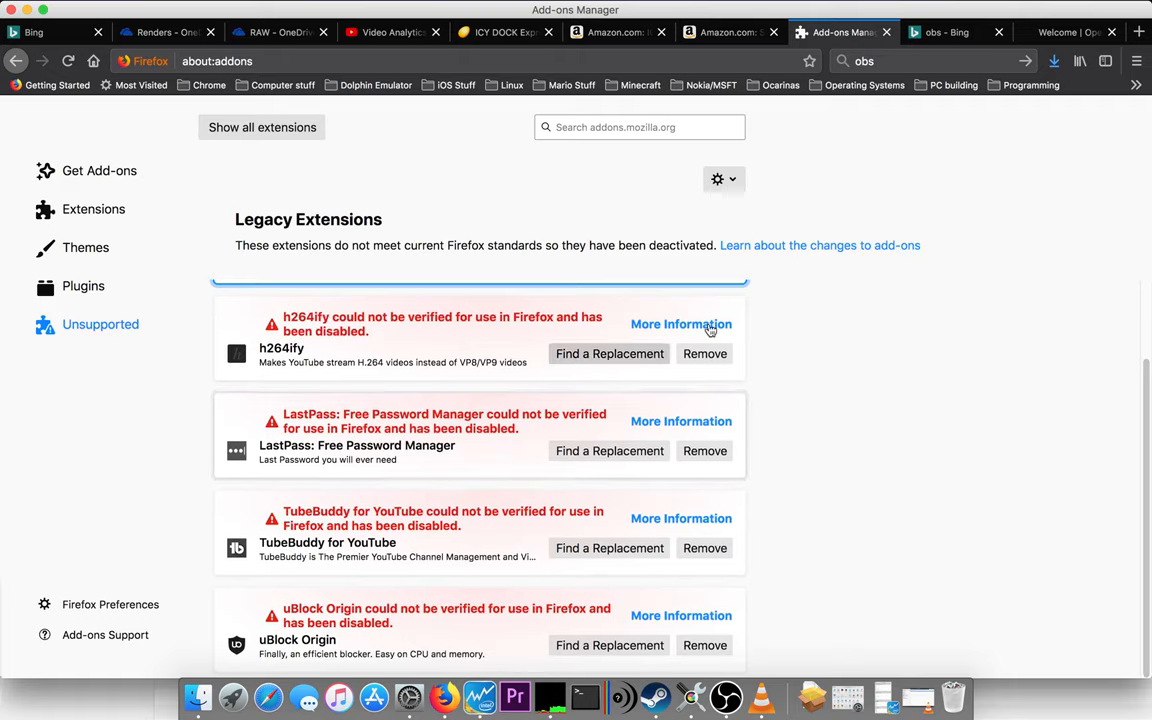
pyautogui.moveTo(972, 391)
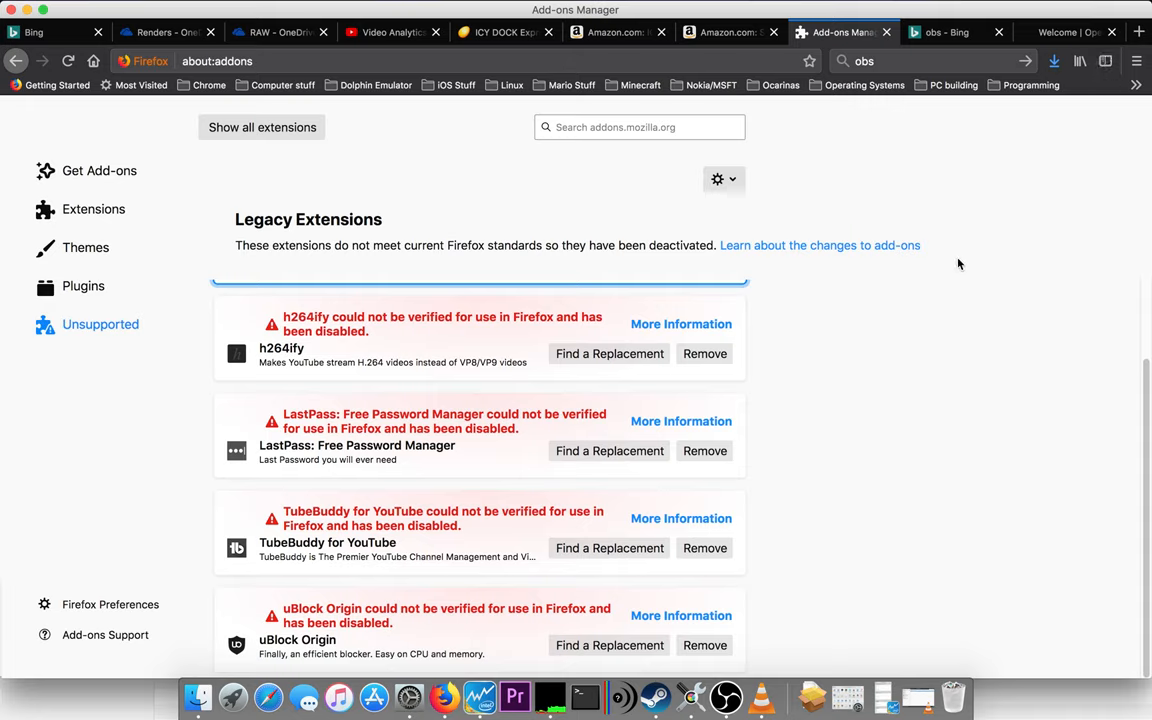
pyautogui.moveTo(829, 362)
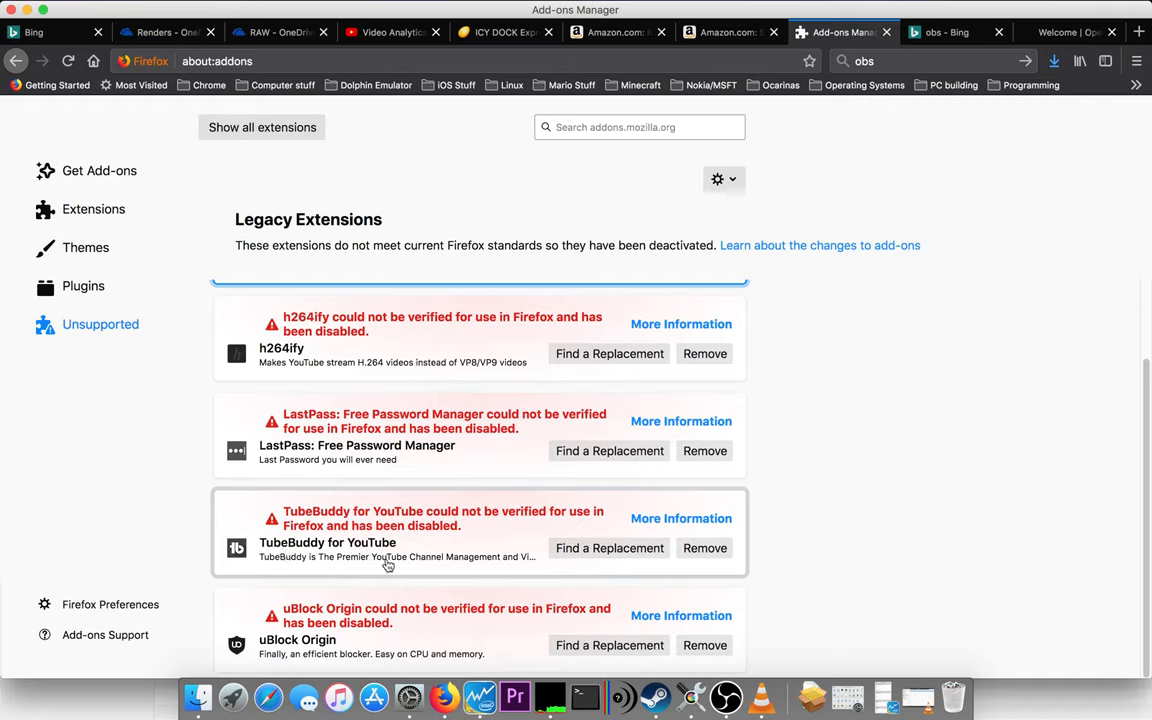
pyautogui.moveTo(800, 524)
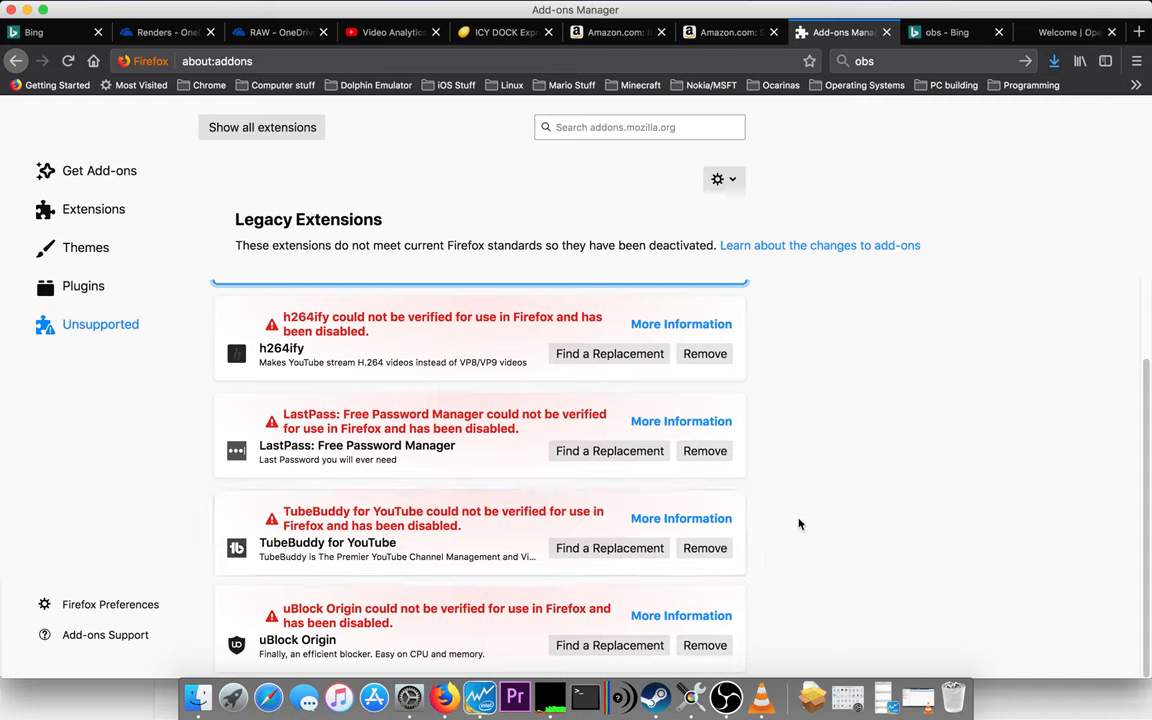
pyautogui.moveTo(256, 658)
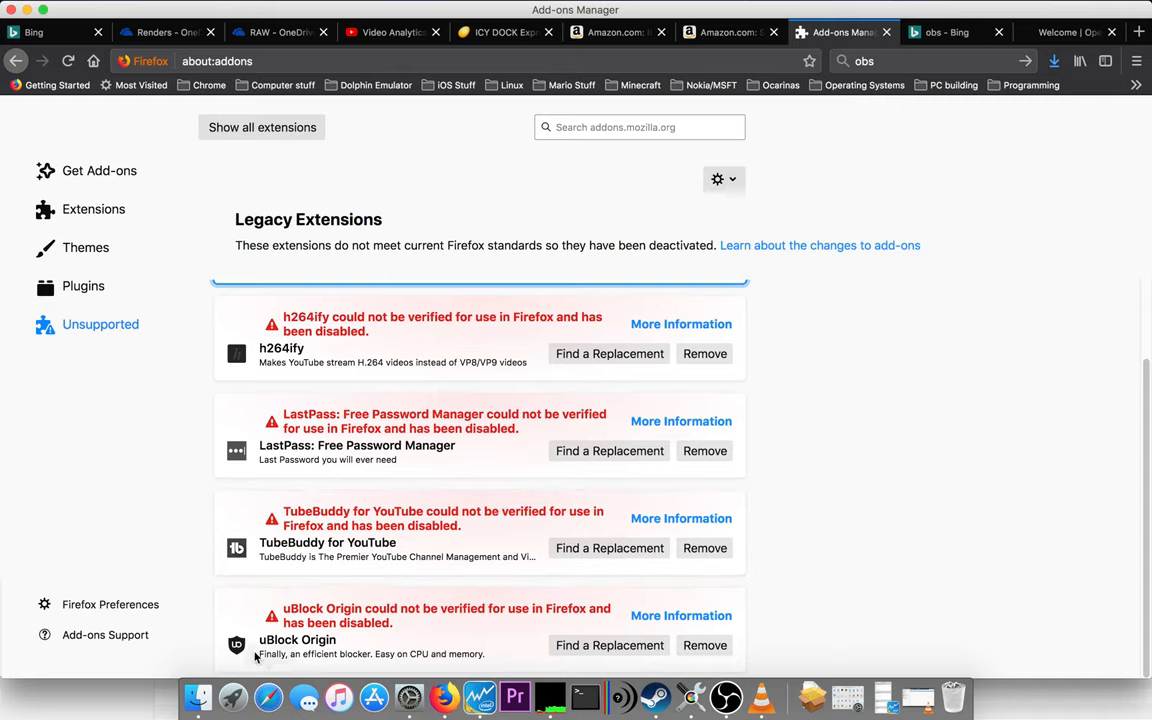
pyautogui.moveTo(416, 625)
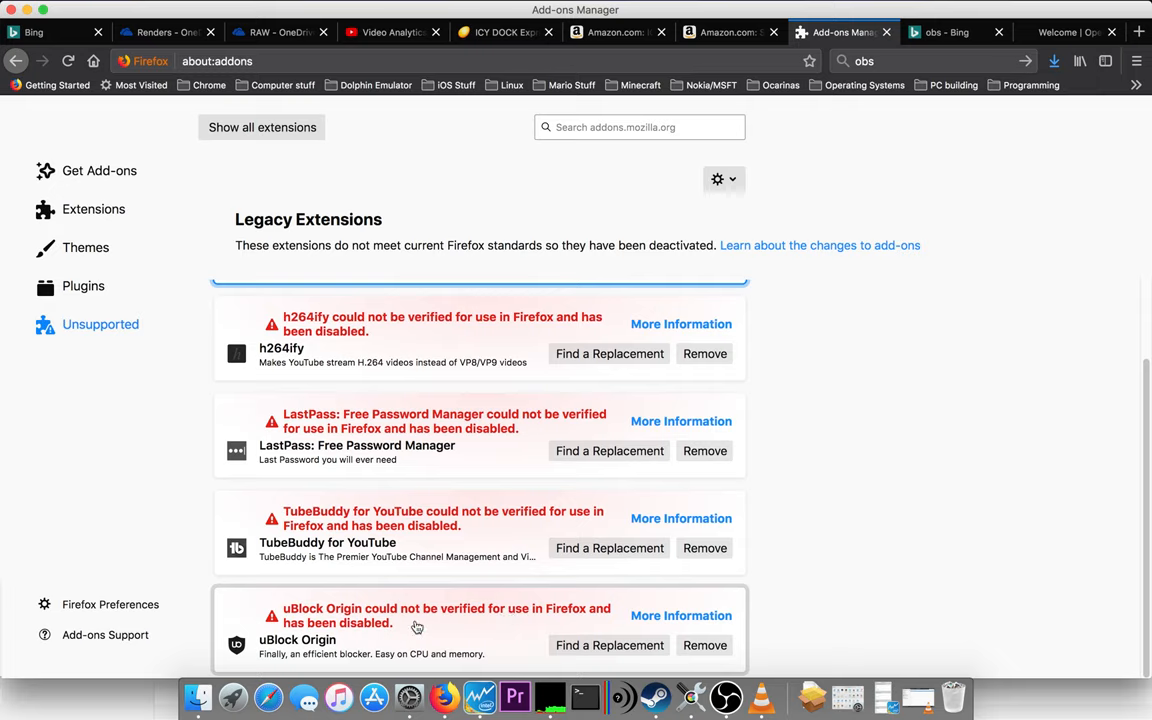
pyautogui.moveTo(963, 431)
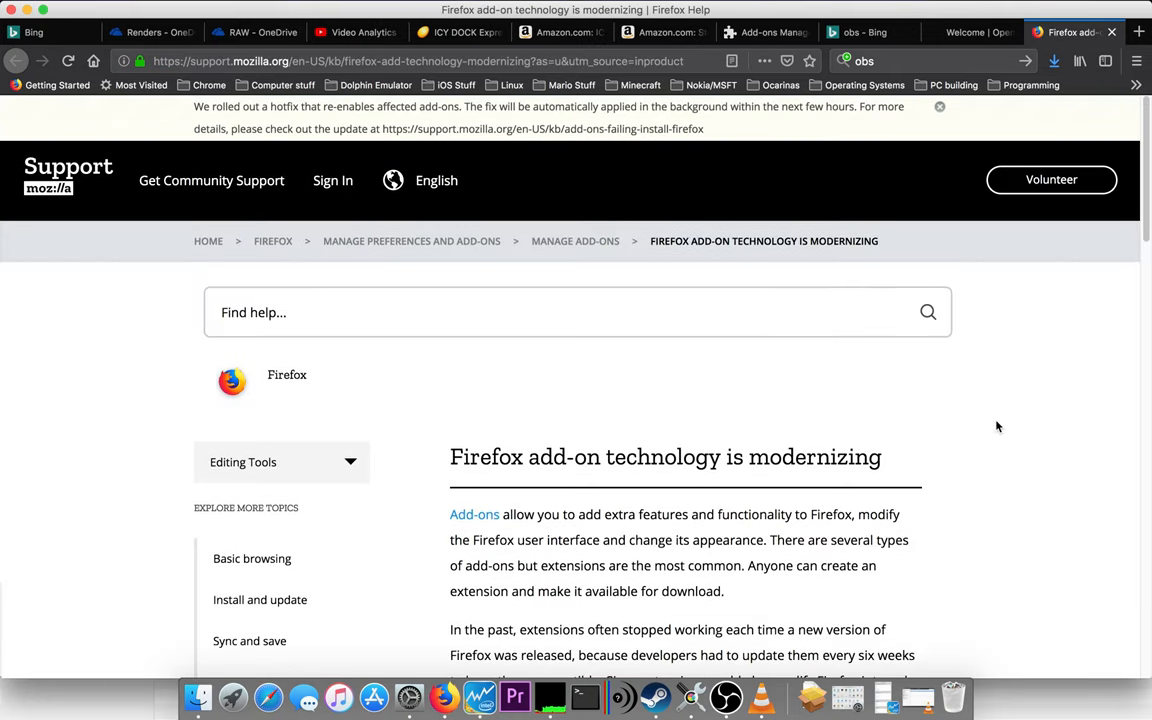
# Scroll the add-on modernizing support article down to its Legacy Extensions note.
pyautogui.scroll(-3)
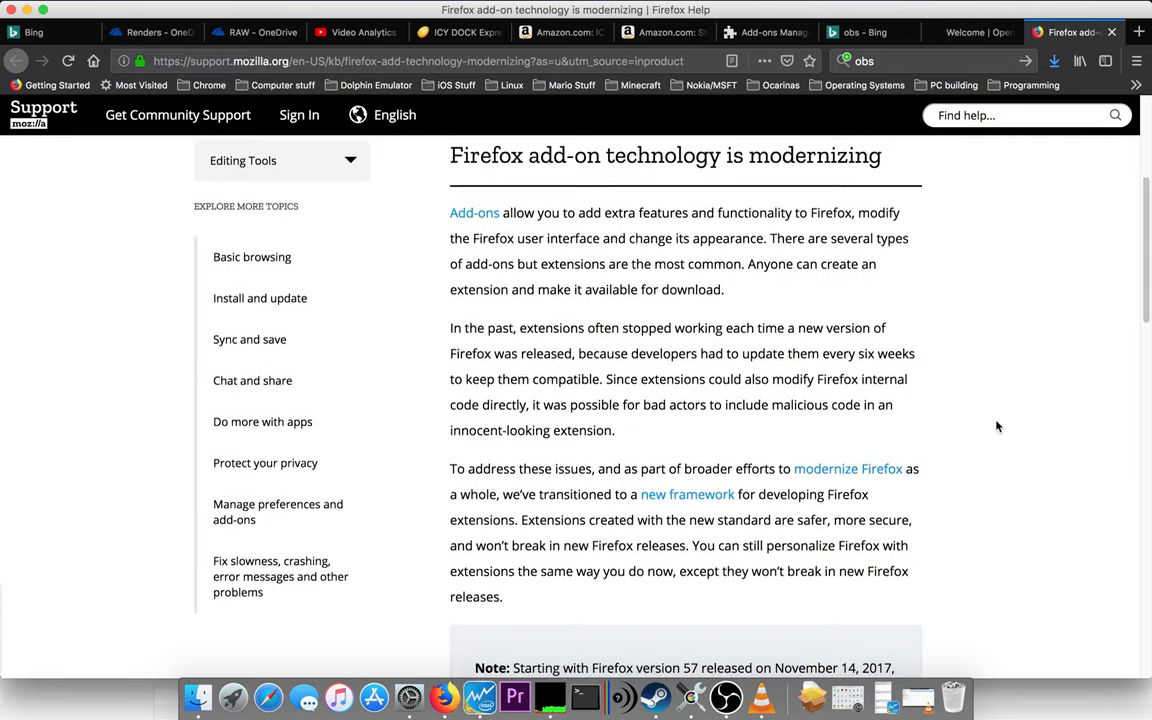
pyautogui.scroll(-3)
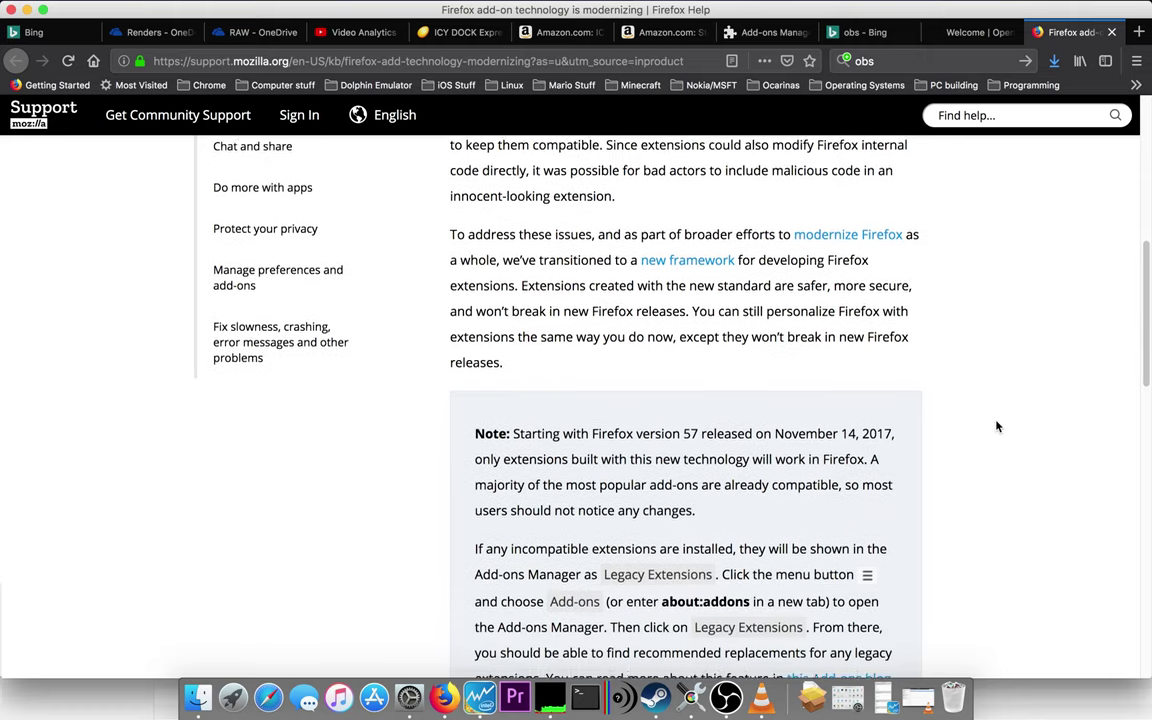
pyautogui.scroll(-3)
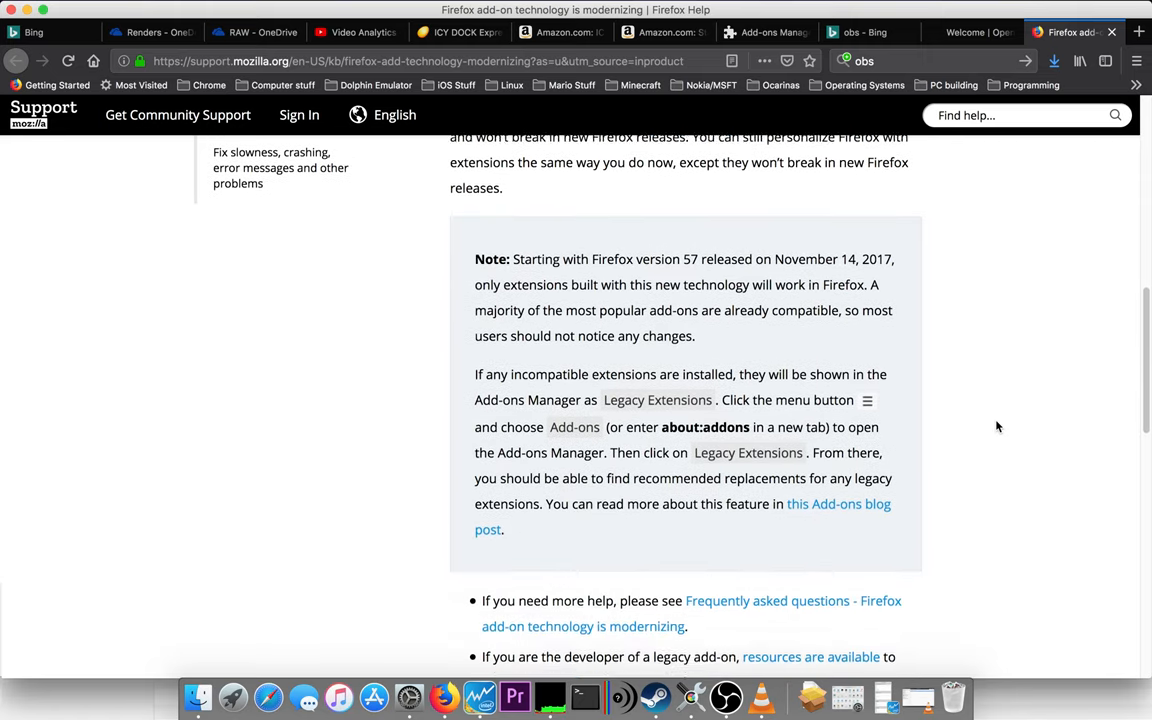
pyautogui.scroll(-3)
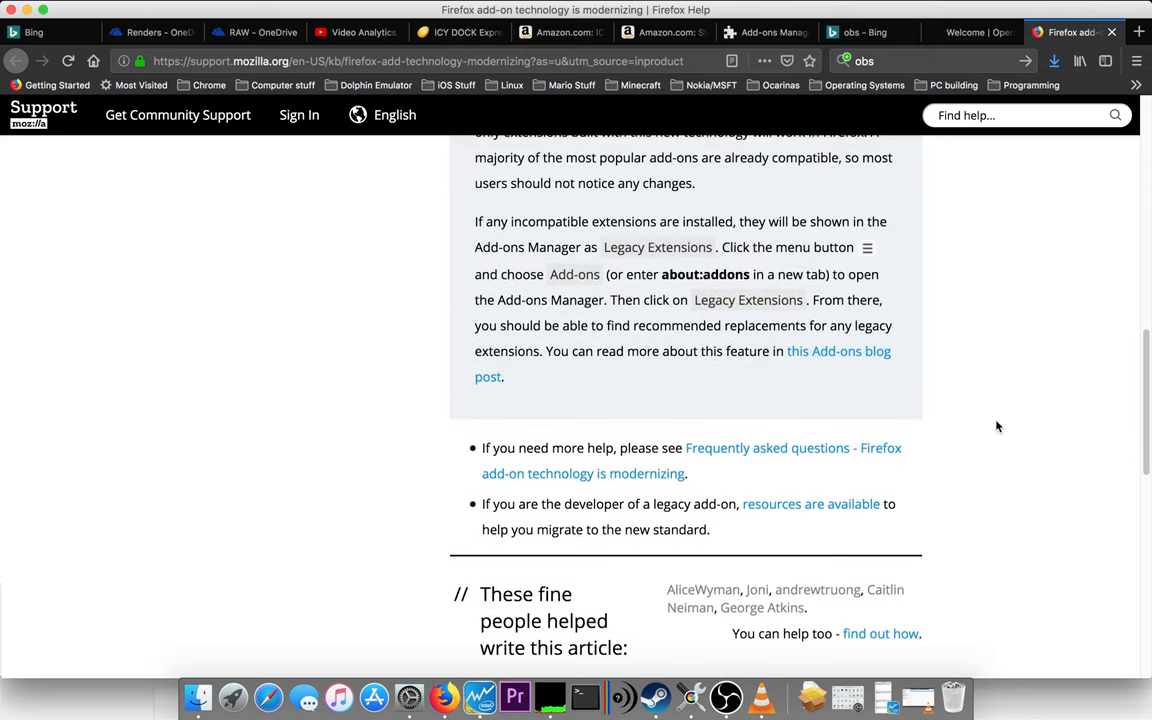
pyautogui.scroll(3)
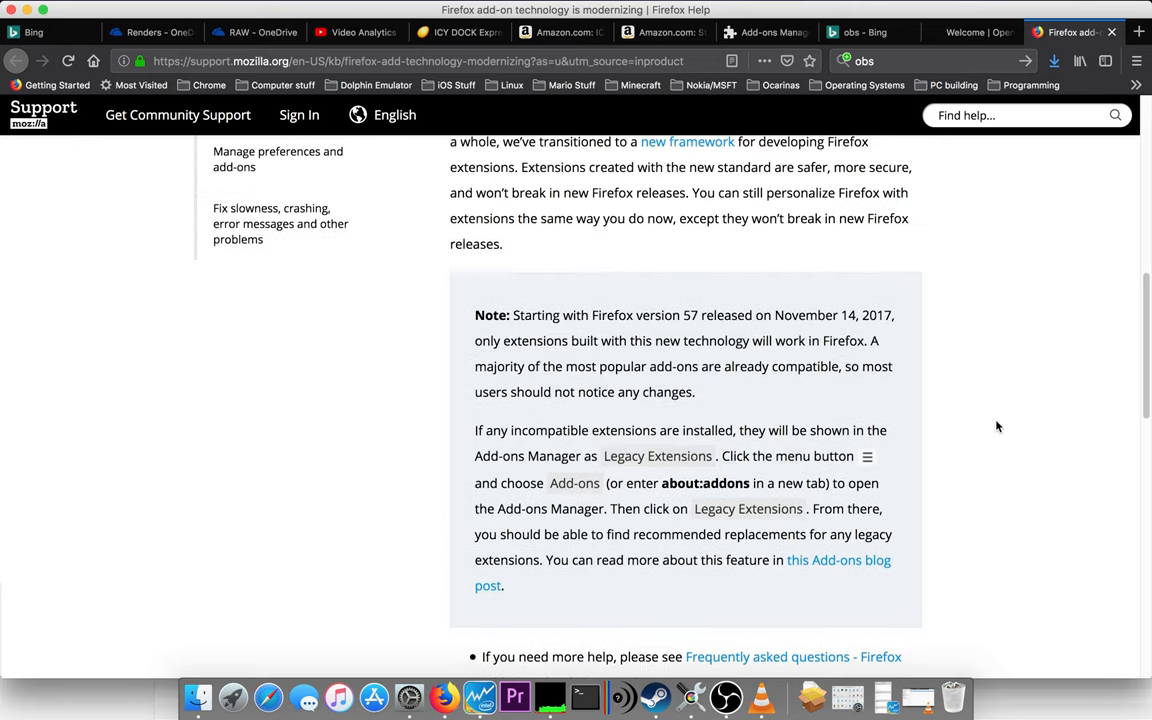
pyautogui.scroll(3)
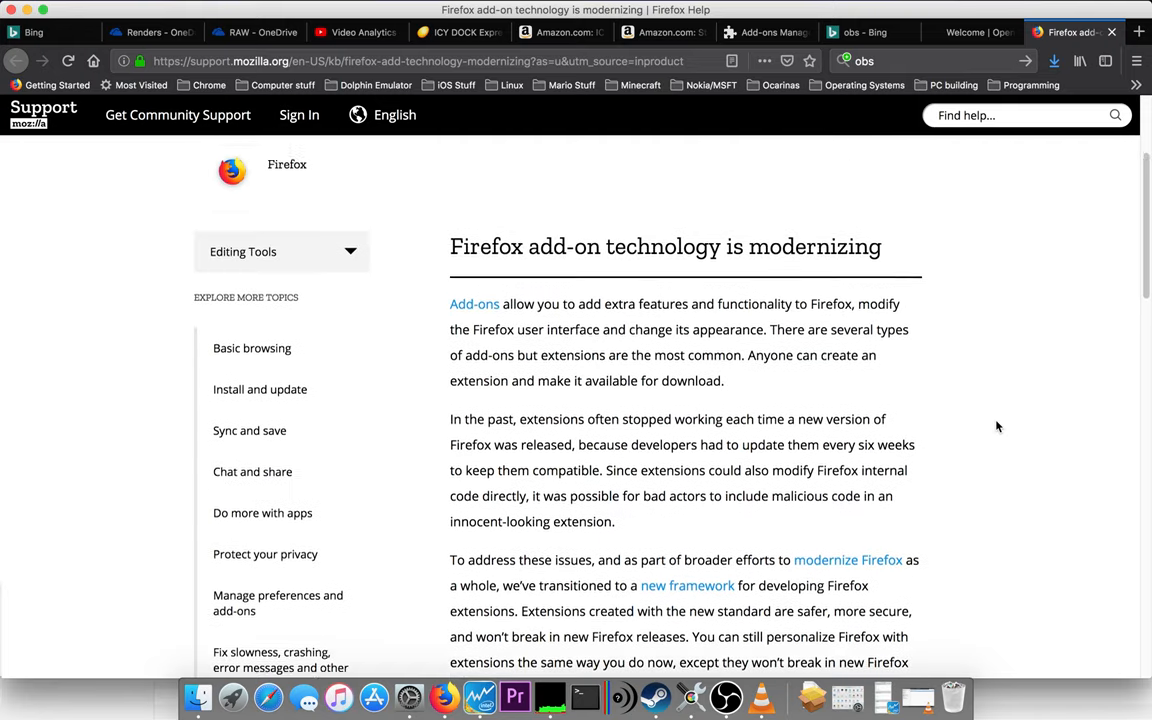
pyautogui.scroll(-3)
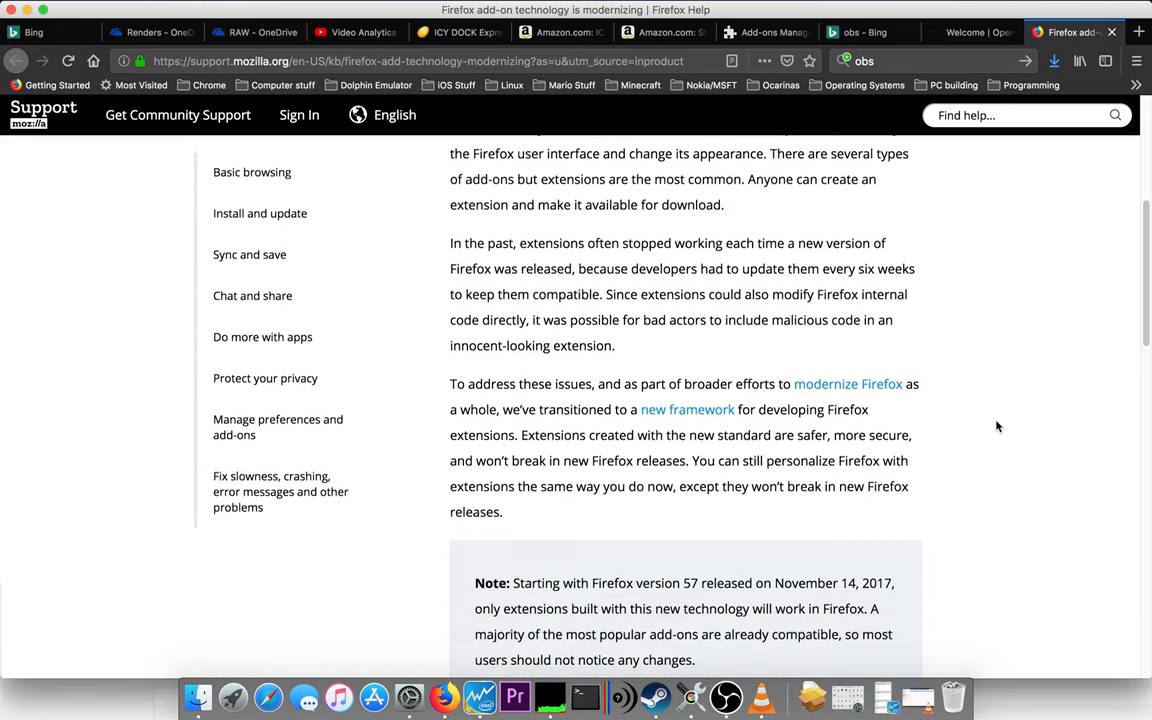
pyautogui.scroll(-3)
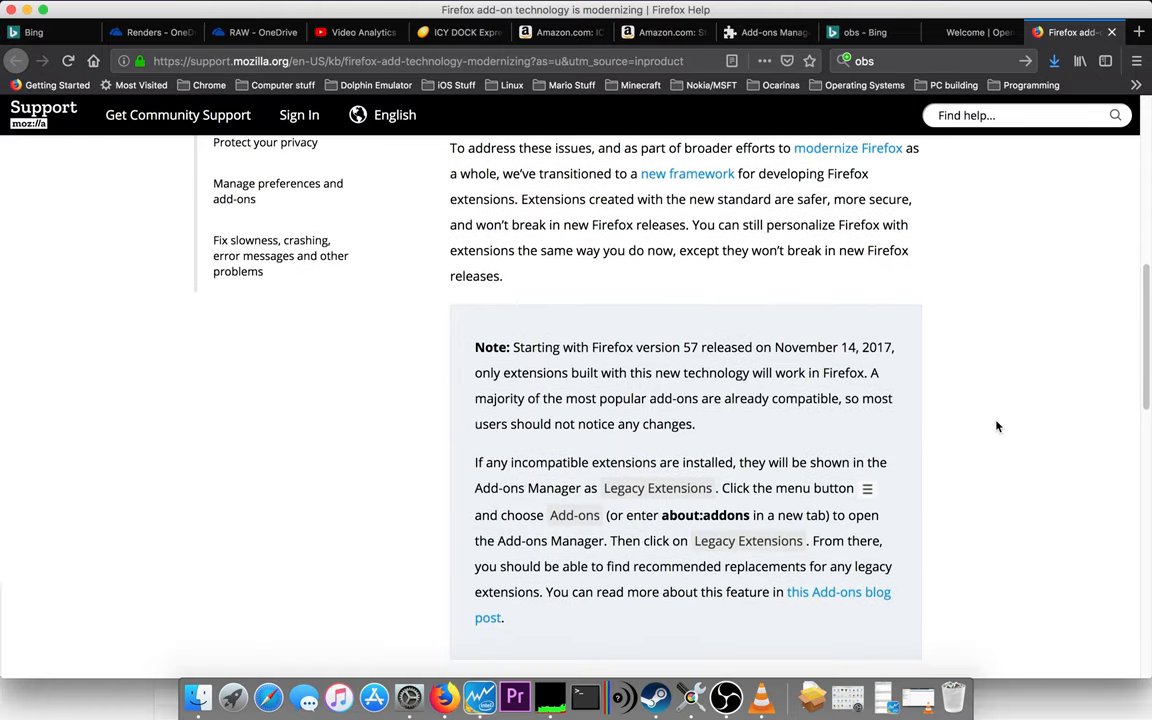
pyautogui.scroll(-3)
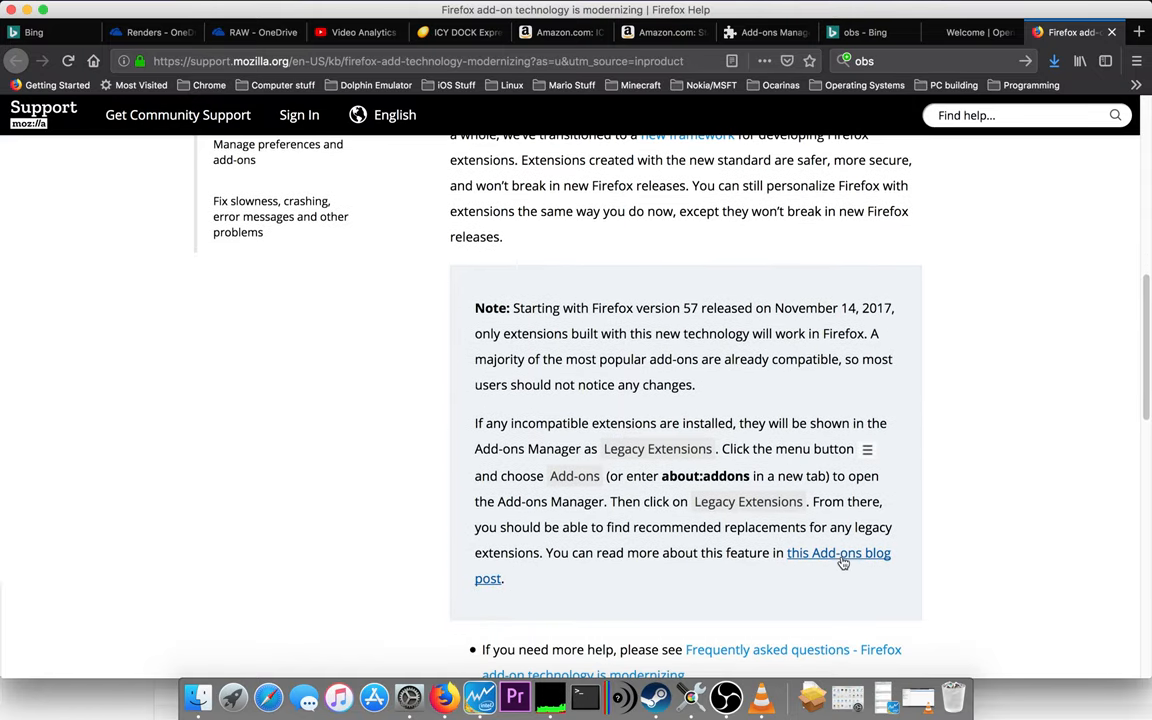
# Open the 'Helping You Find Compatible Extensions' blog post and scroll to its 196 responses.
pyautogui.click(838, 553)
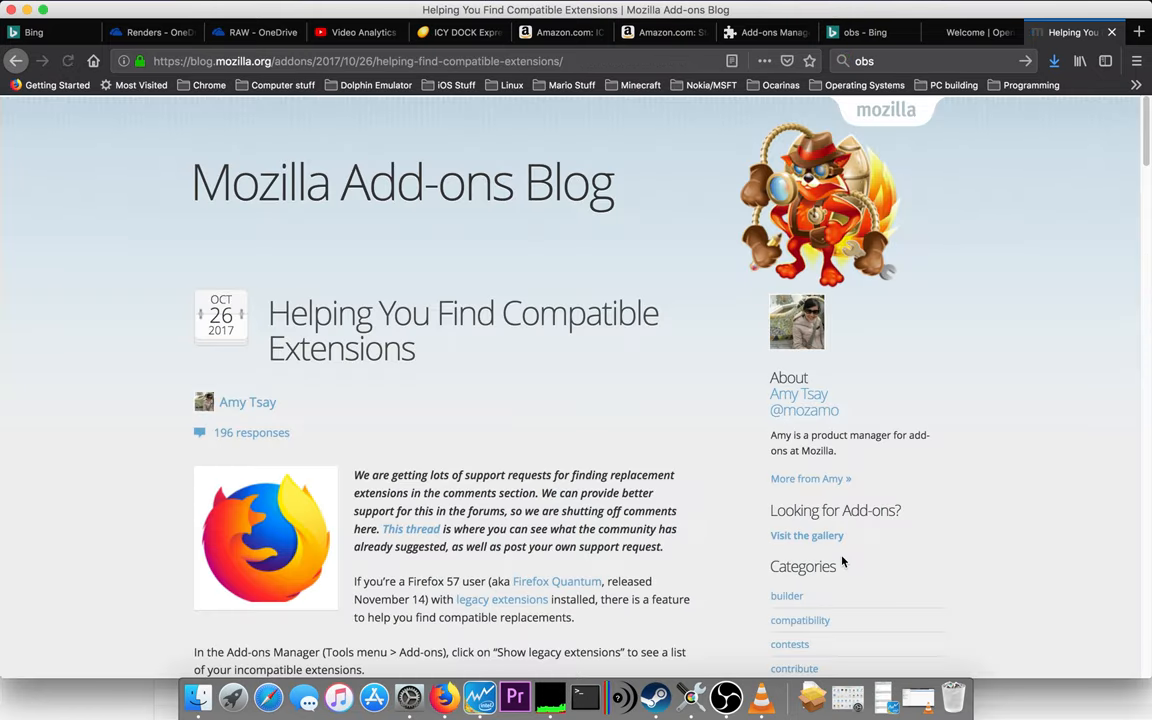
pyautogui.scroll(-3)
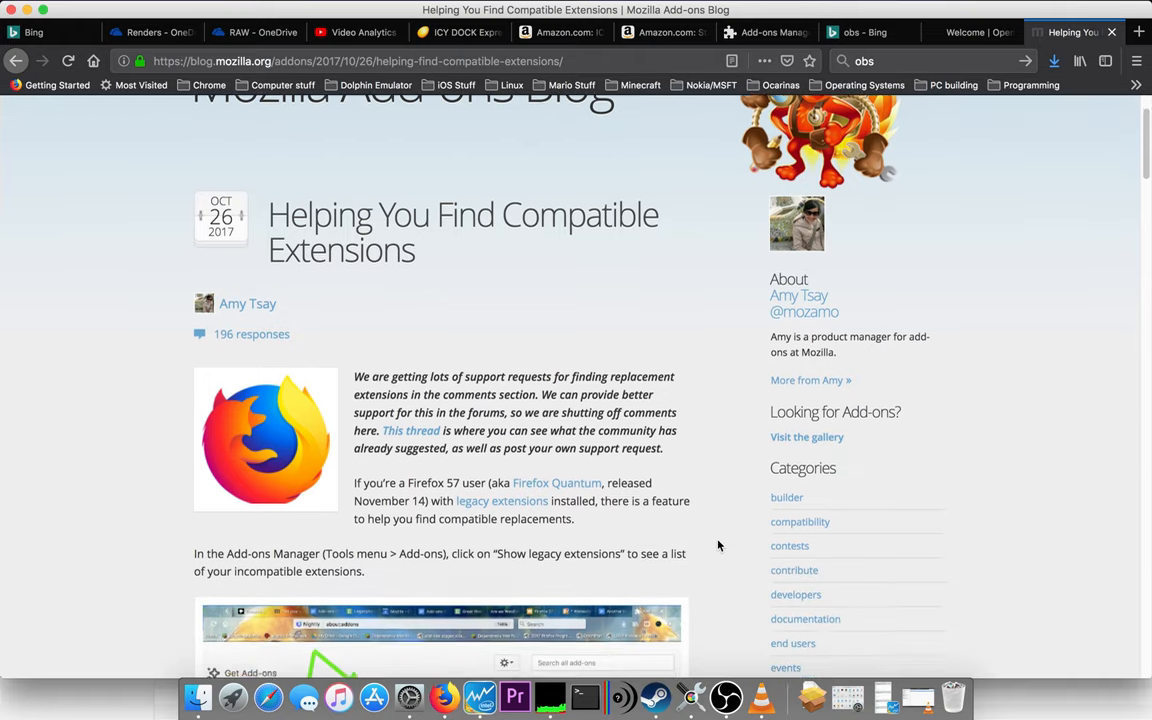
pyautogui.scroll(-3)
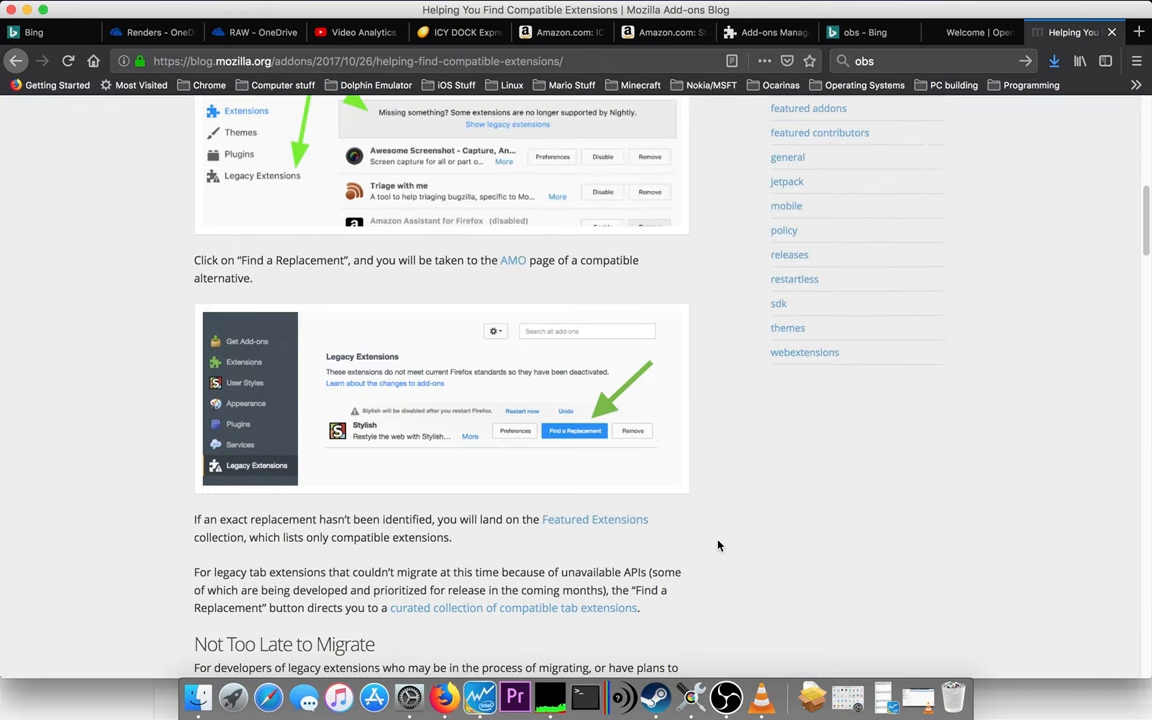
pyautogui.scroll(-3)
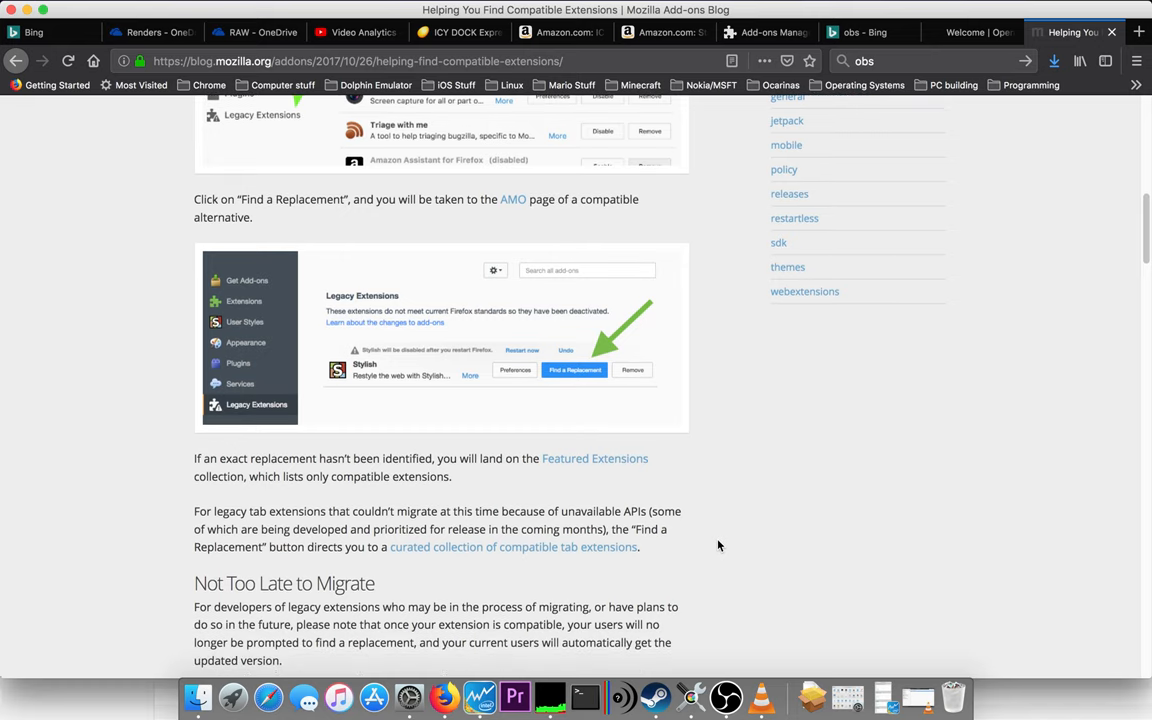
pyautogui.scroll(-3)
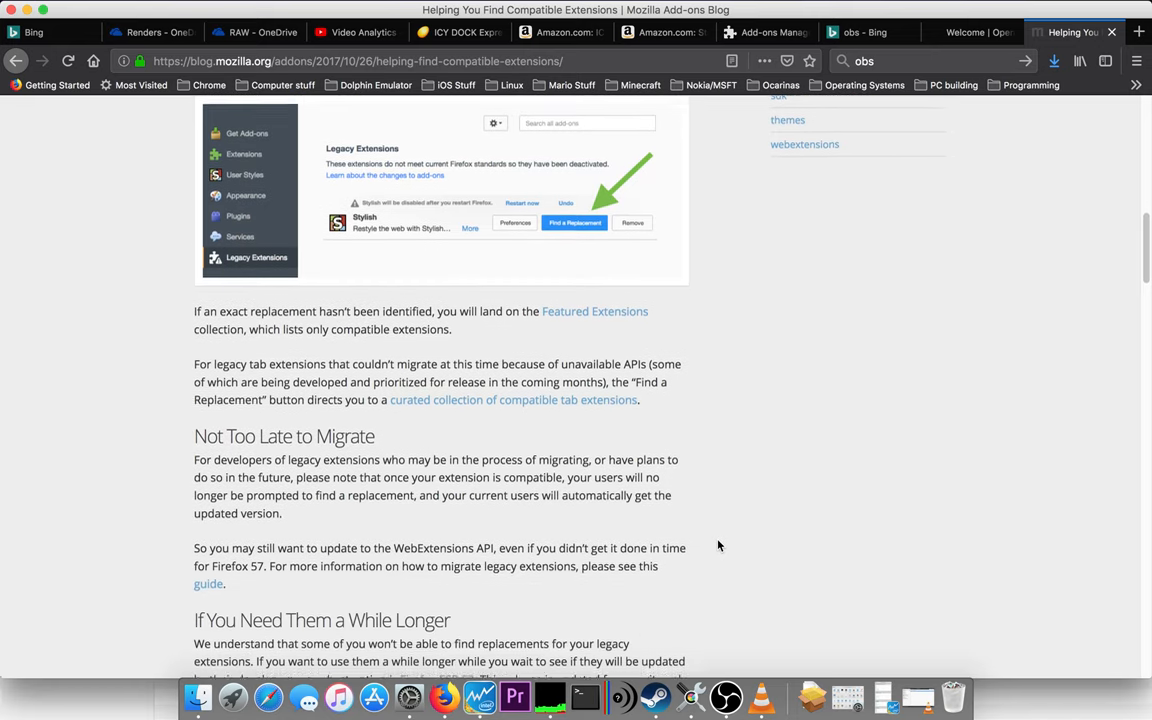
pyautogui.scroll(-3)
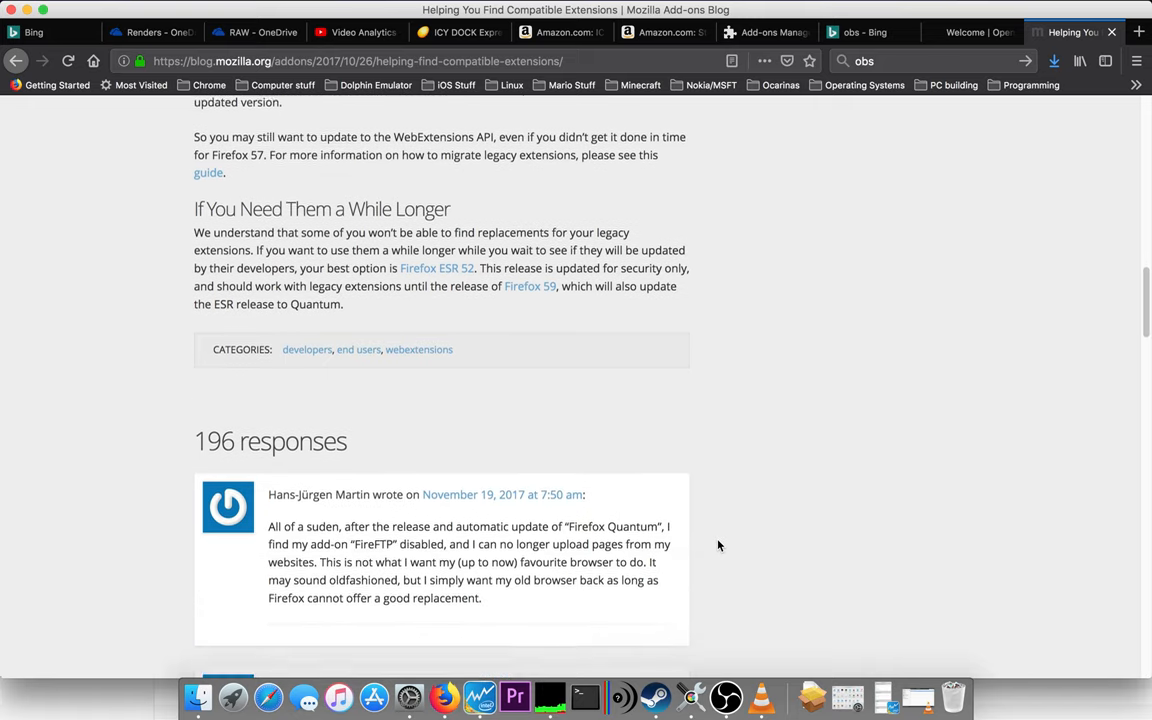
pyautogui.scroll(-3)
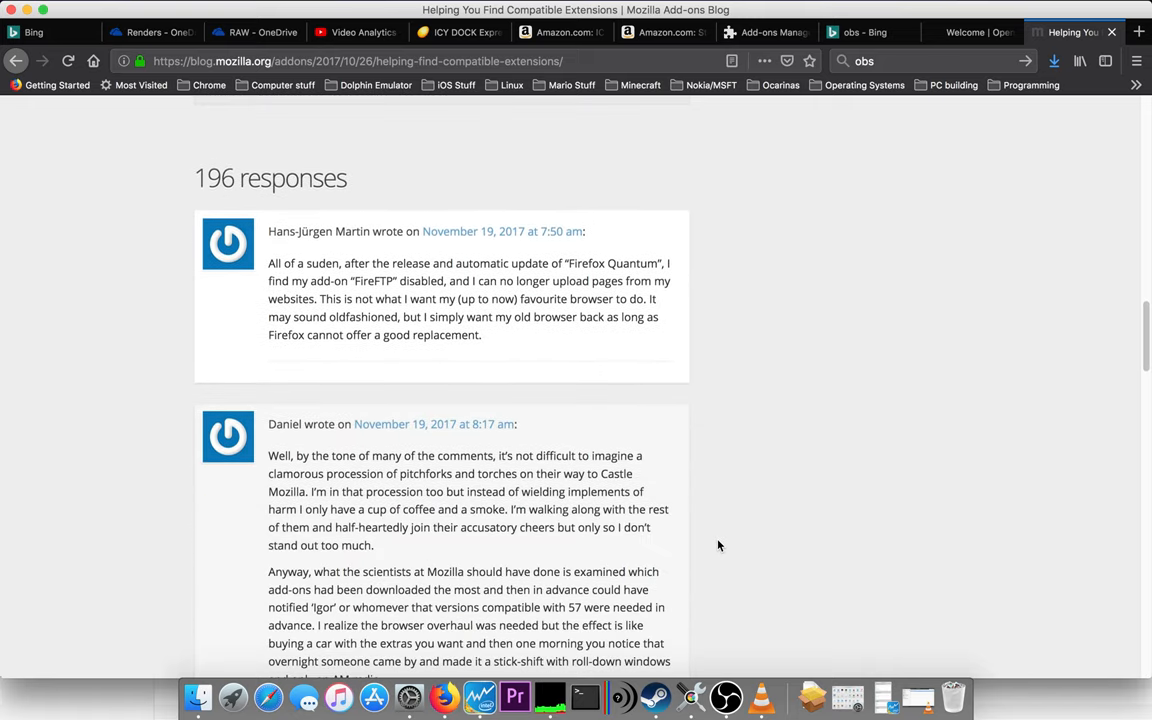
pyautogui.scroll(-3)
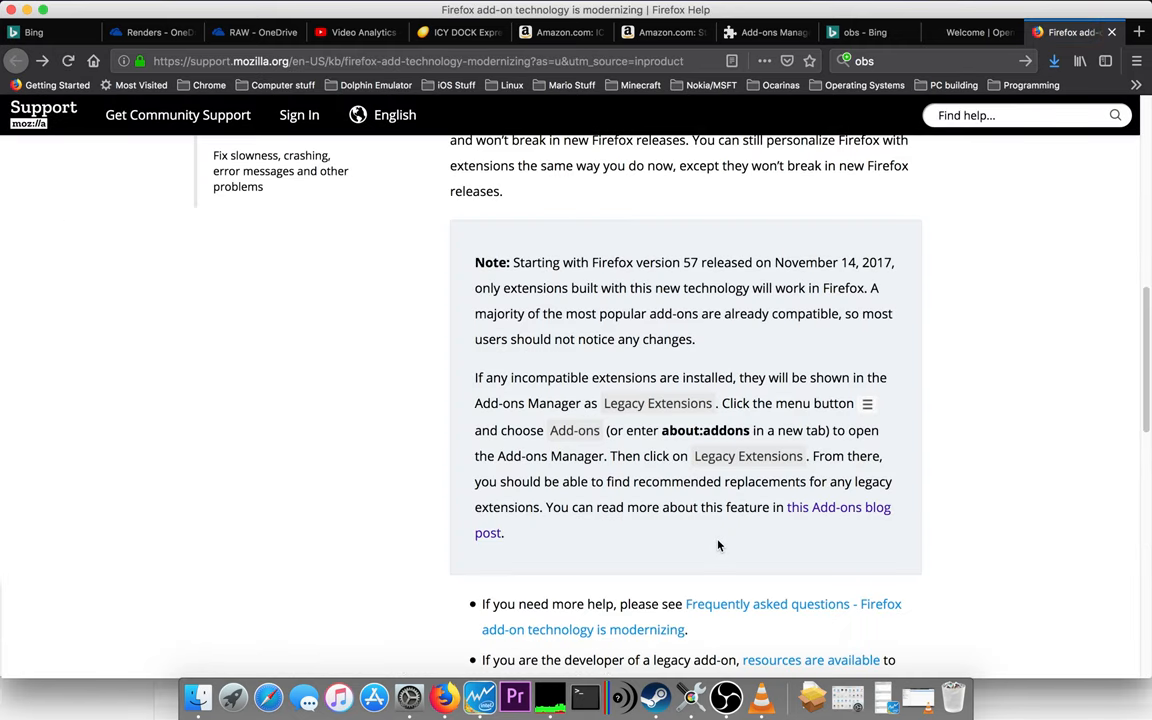
pyautogui.moveTo(727, 695)
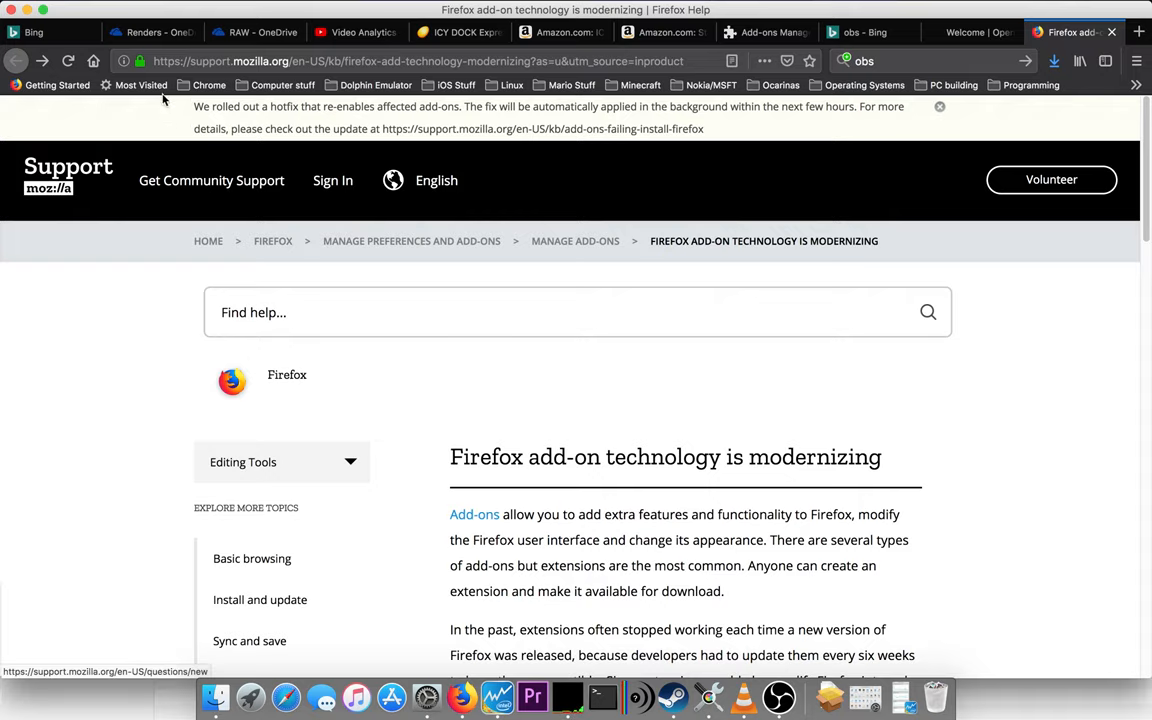
pyautogui.moveTo(458, 122)
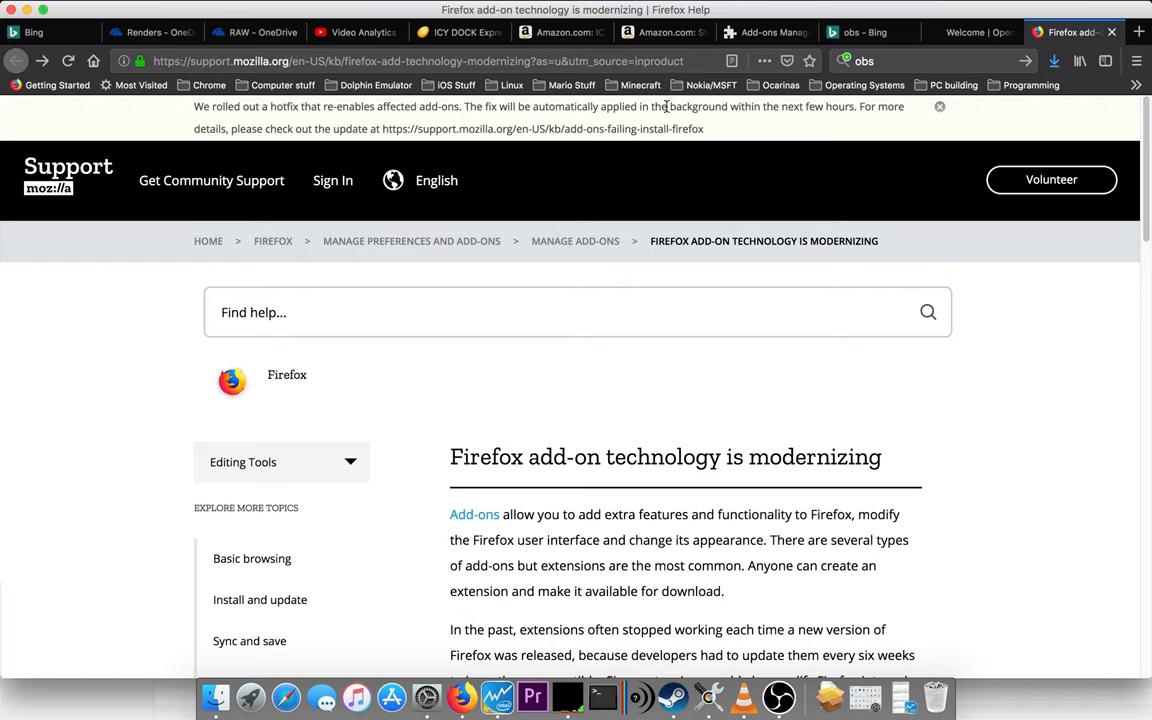
pyautogui.moveTo(893, 121)
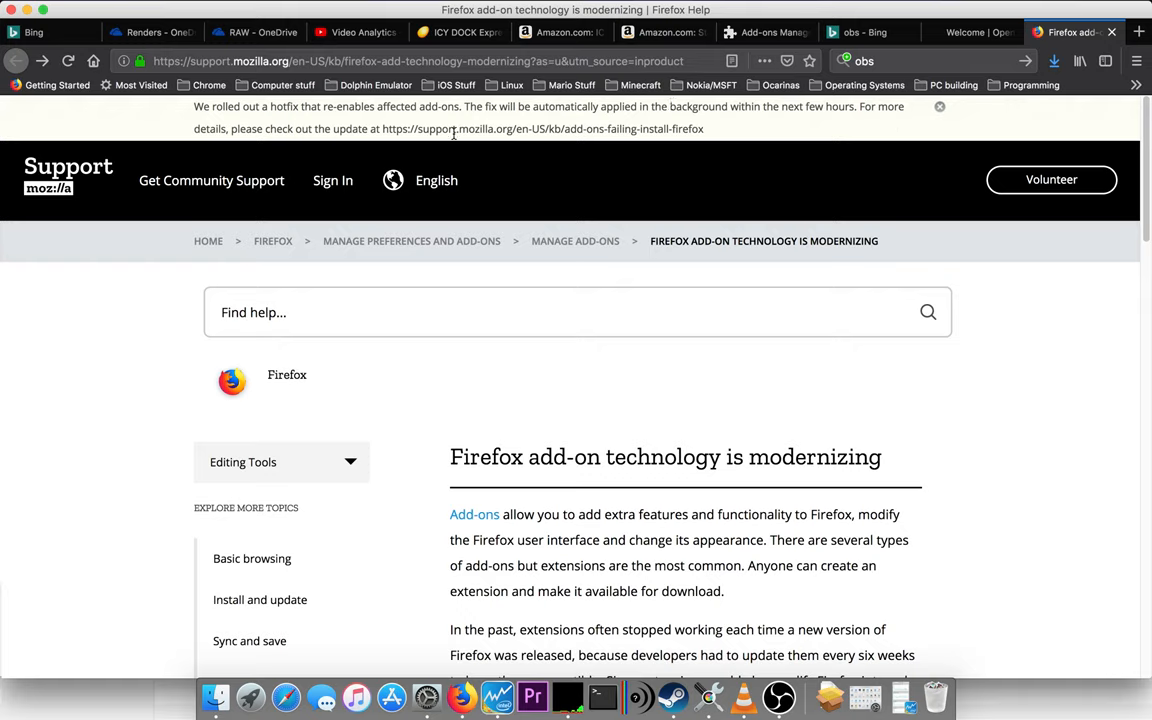
# Select the full hotfix update address in the support article's banner.
pyautogui.doubleClick(398, 129)
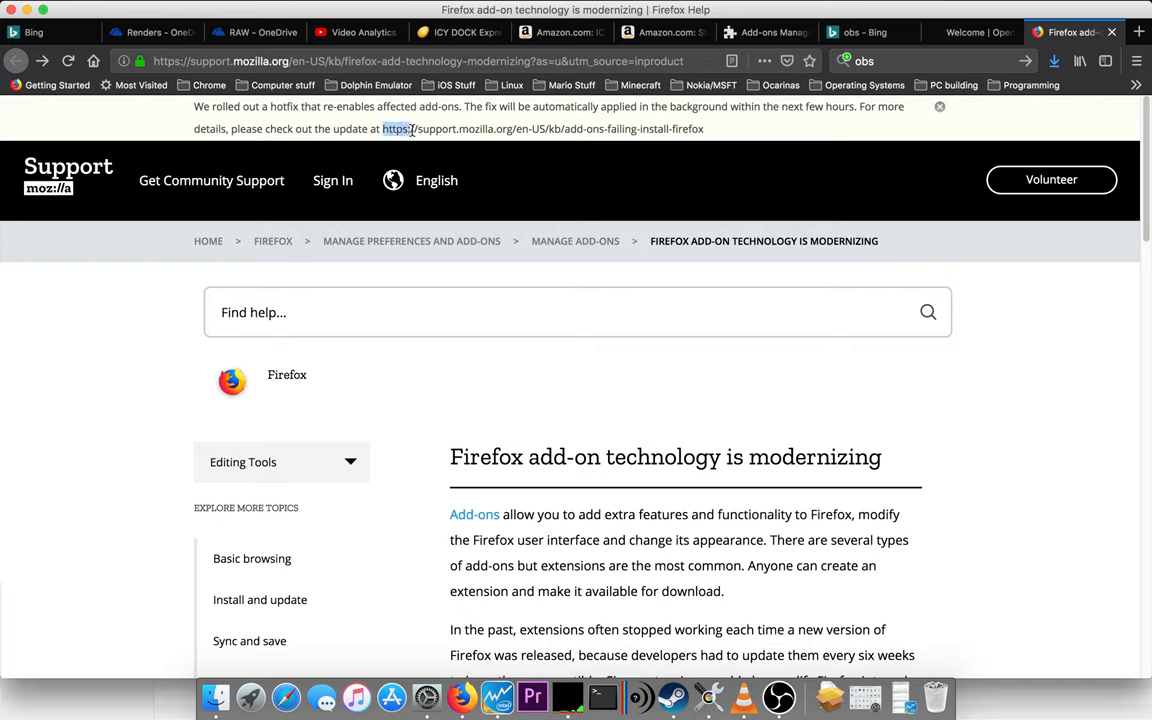
pyautogui.moveTo(383, 128); pyautogui.dragTo(703, 128)
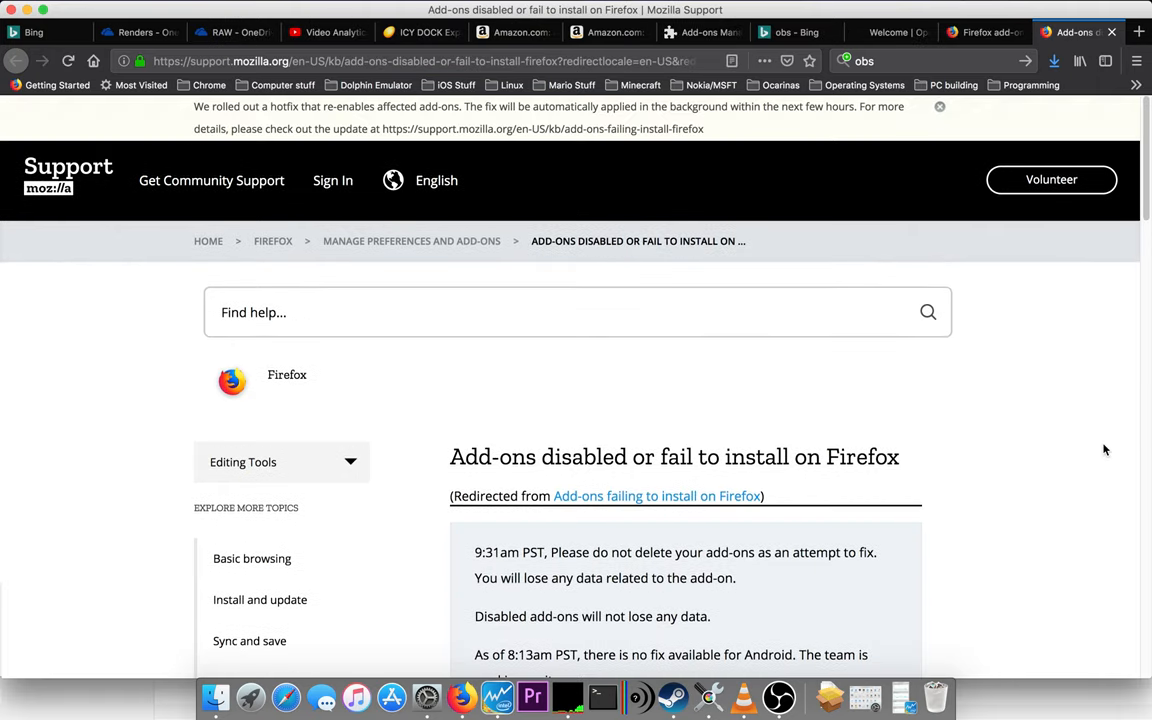
# Read 'Add-ons disabled or fail to install' through the about:studies check to the blog link.
pyautogui.scroll(-3)
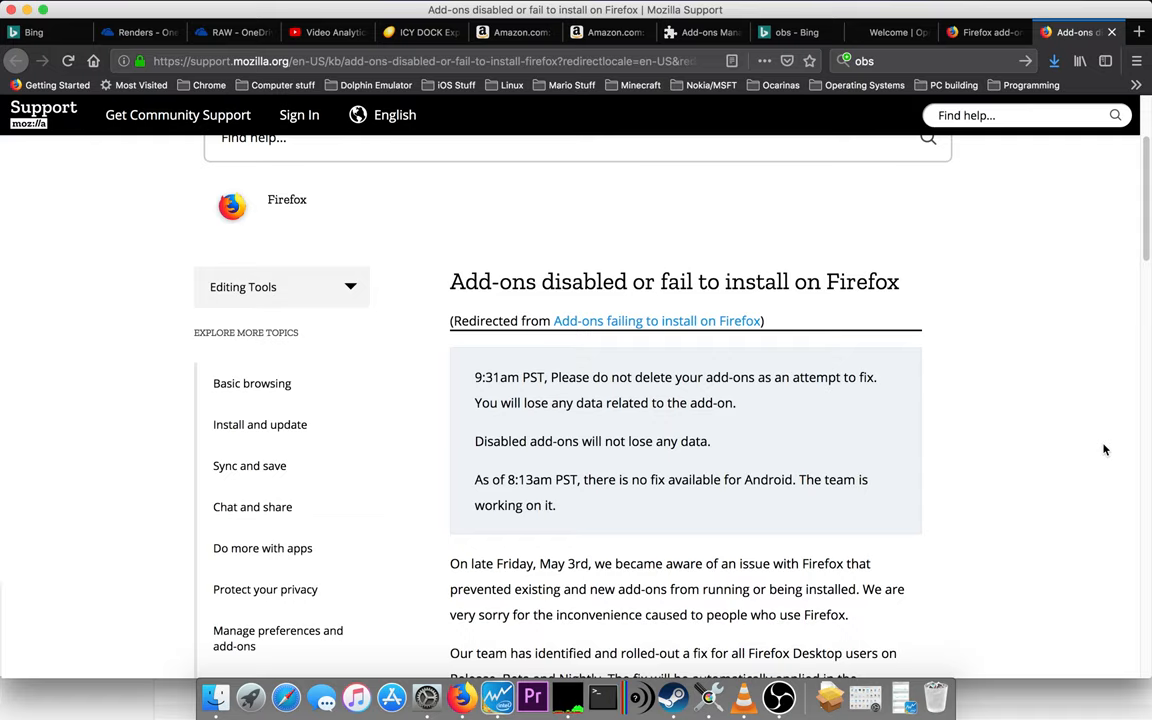
pyautogui.scroll(-3)
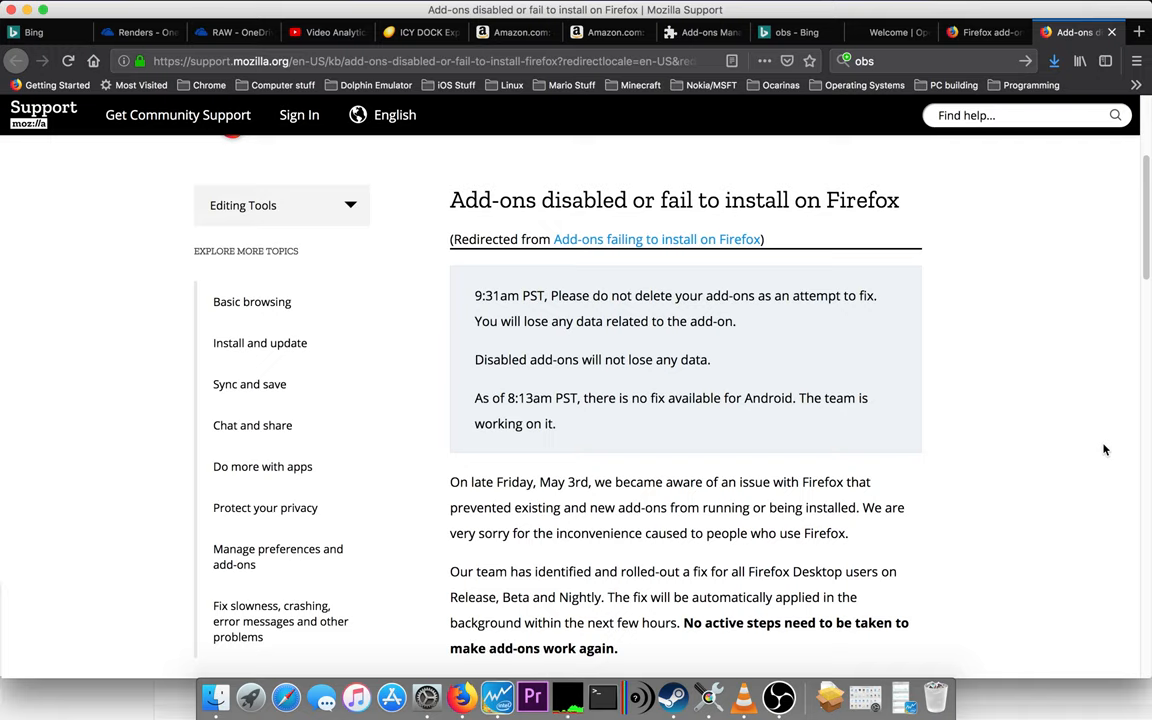
pyautogui.moveTo(1051, 545)
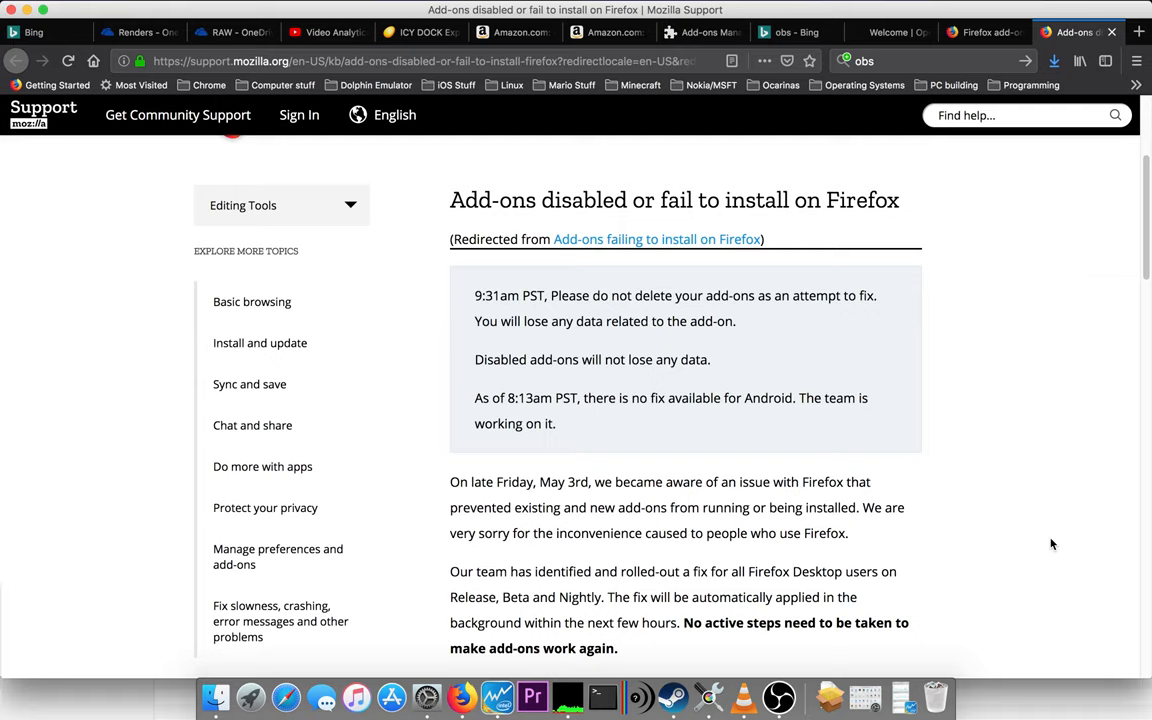
pyautogui.scroll(-3)
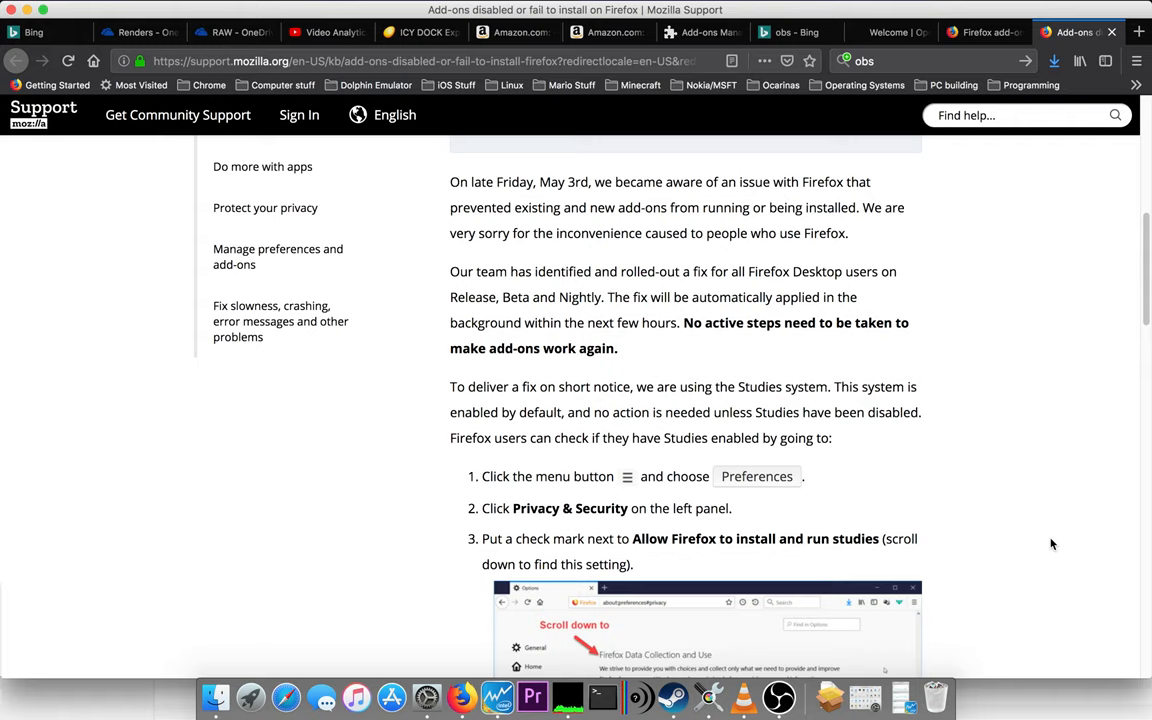
pyautogui.scroll(-3)
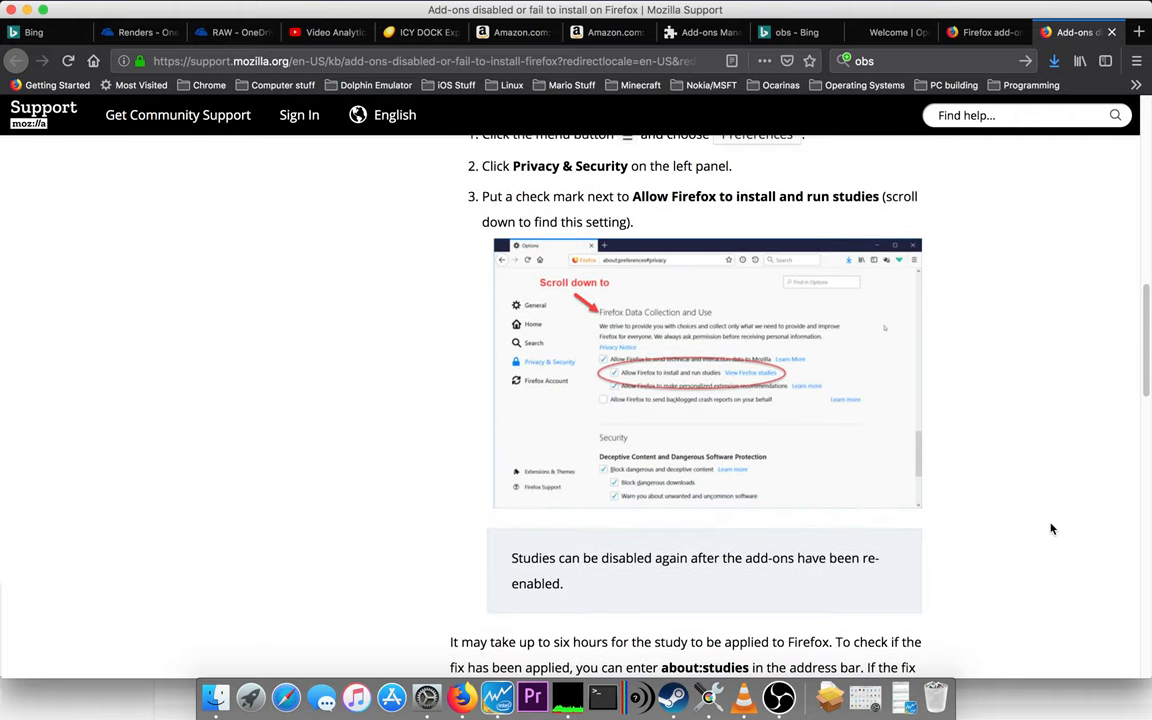
pyautogui.moveTo(1053, 528)
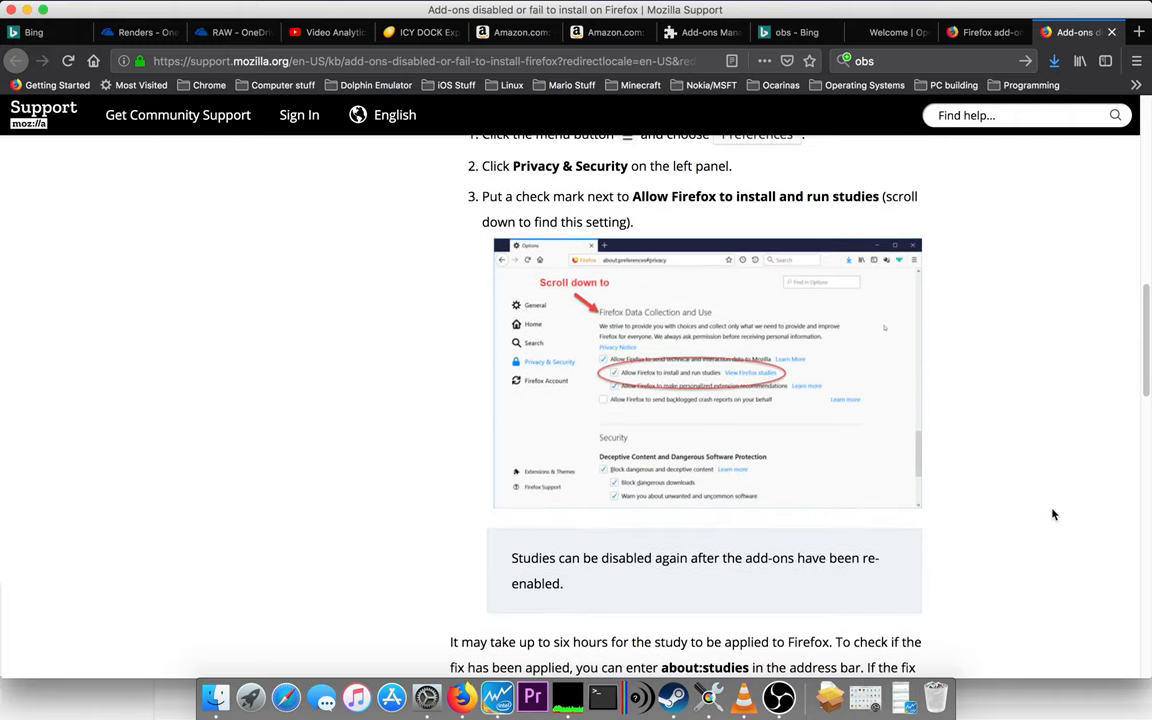
pyautogui.scroll(-3)
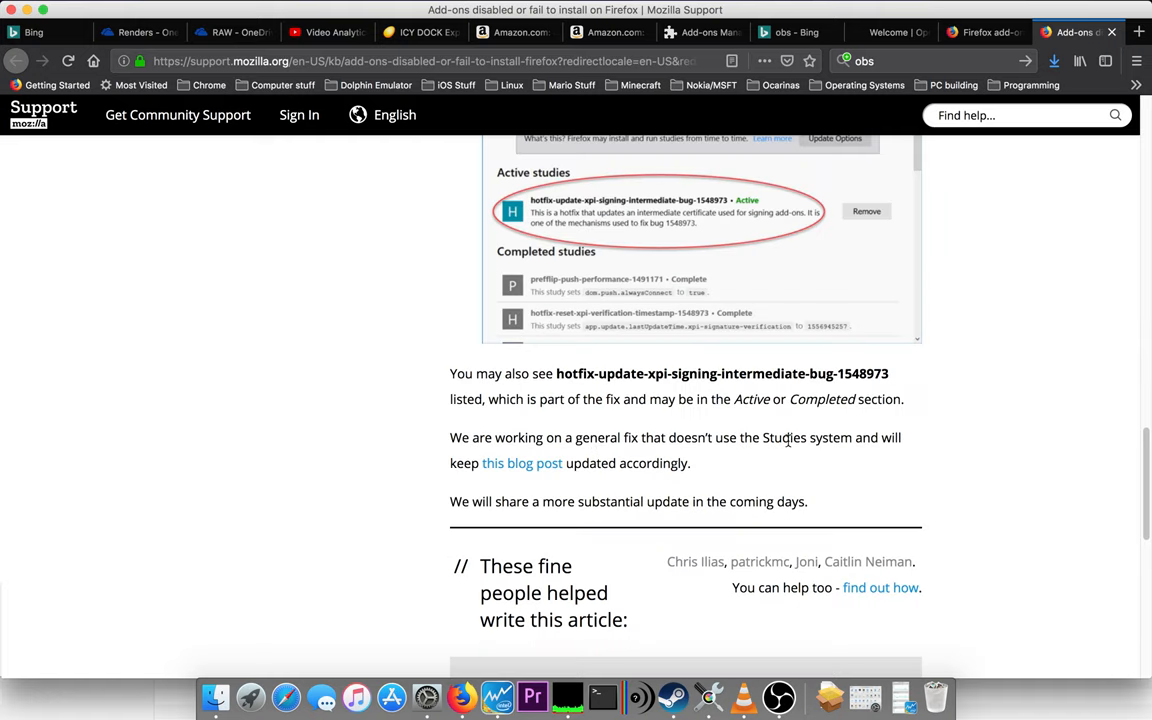
pyautogui.moveTo(569, 494)
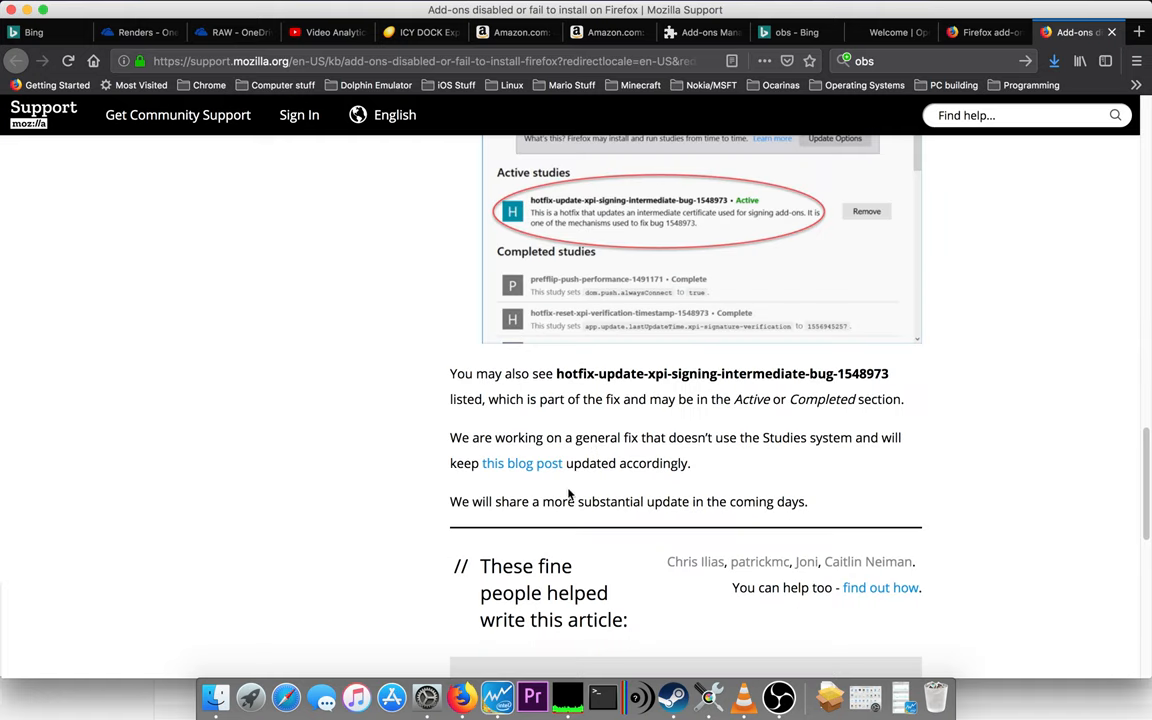
pyautogui.scroll(-3)
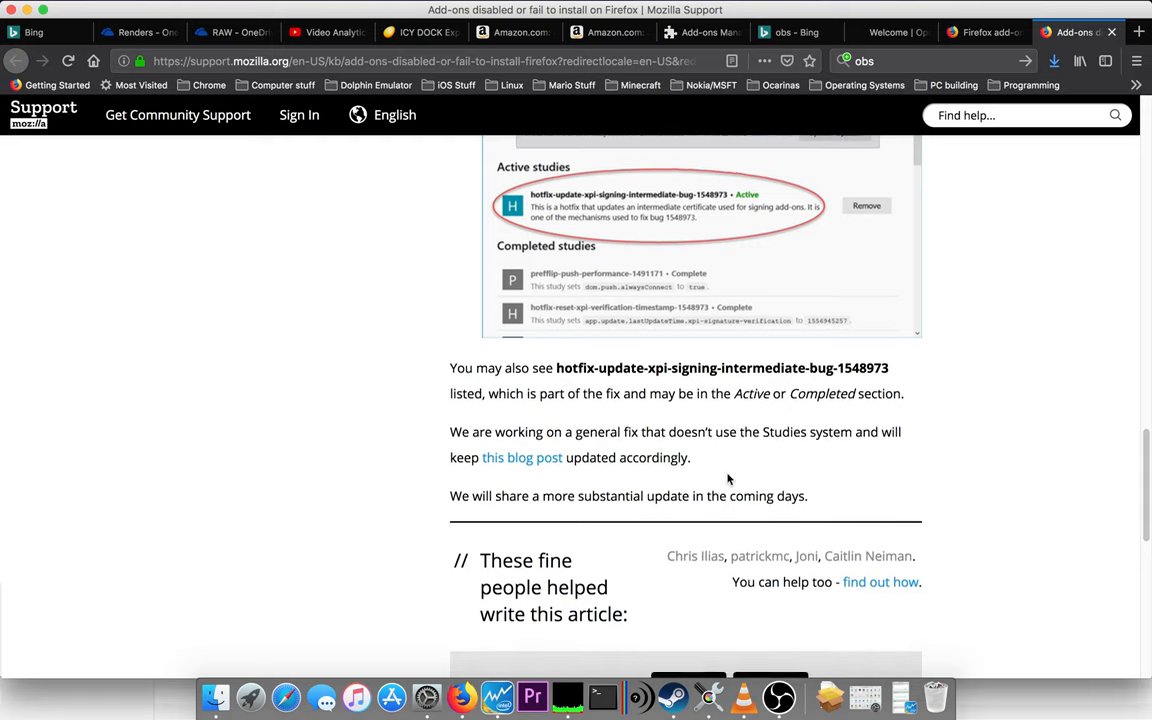
pyautogui.scroll(-3)
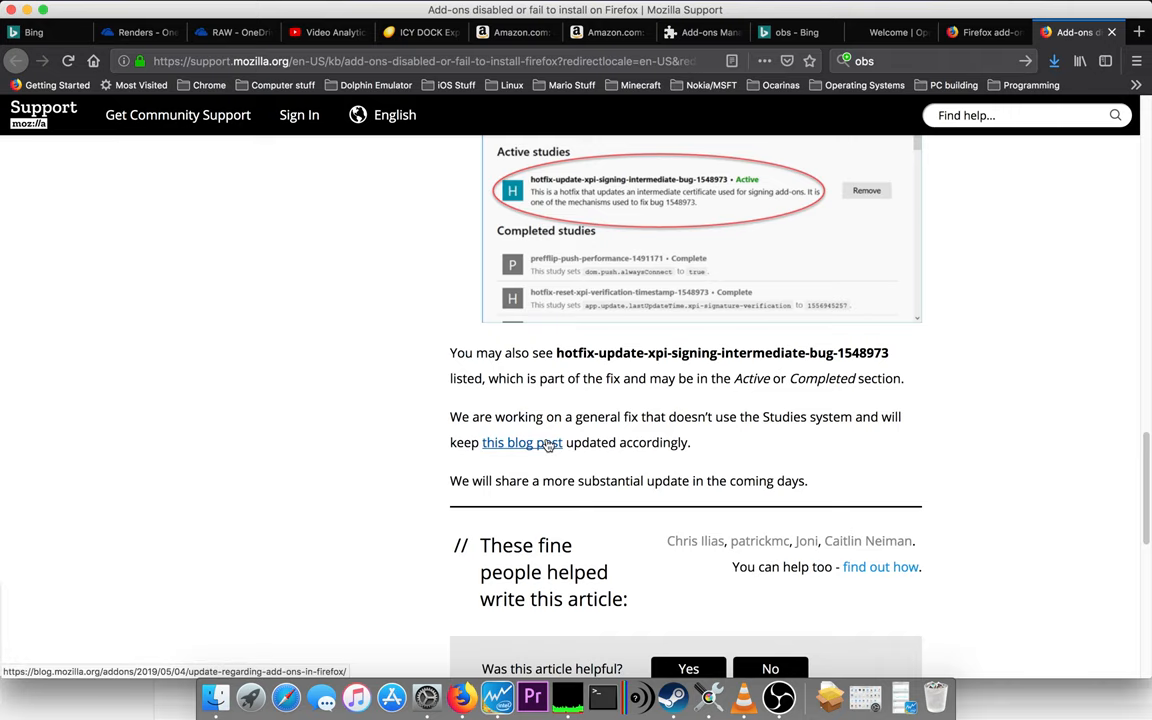
# Open the 'Update Regarding Add-ons in Firefox' blog post and read down to its Updates.
pyautogui.click(519, 442)
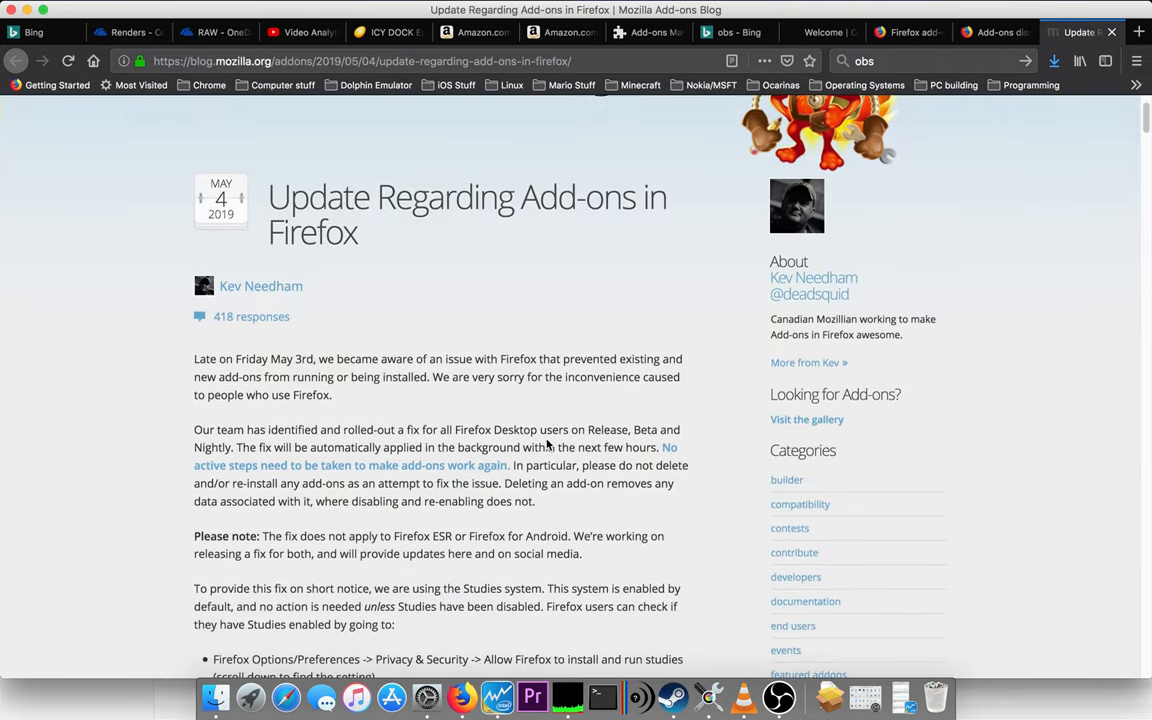
pyautogui.scroll(-3)
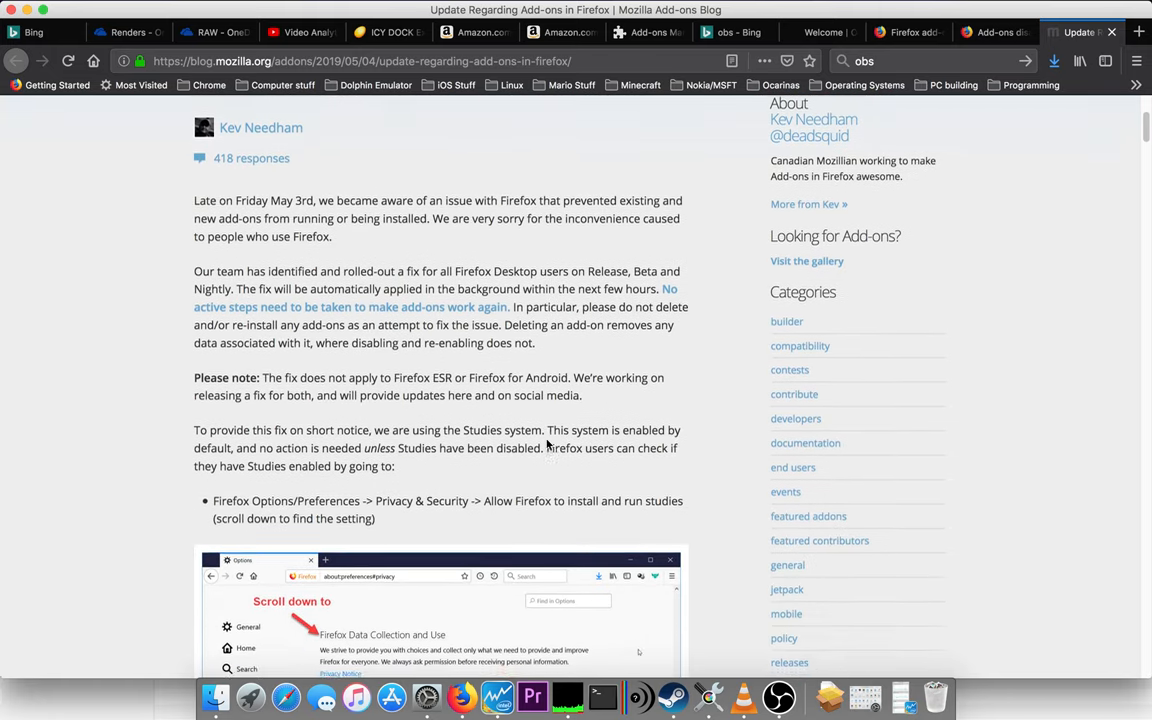
pyautogui.scroll(-3)
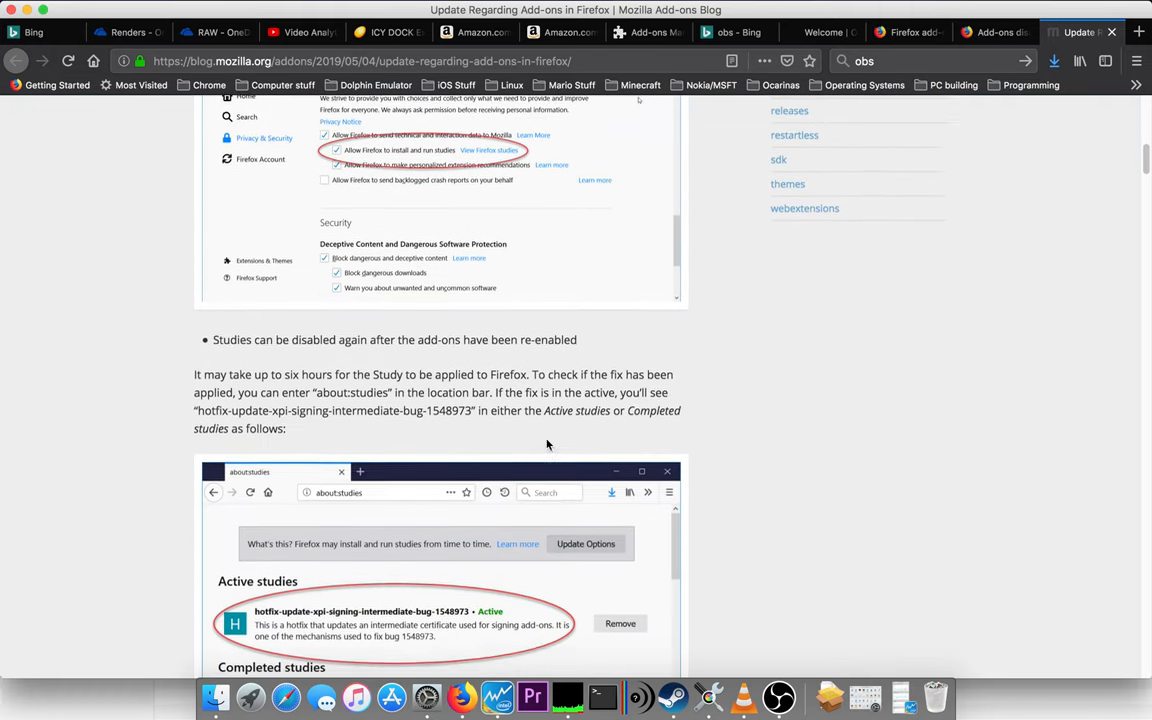
pyautogui.scroll(-3)
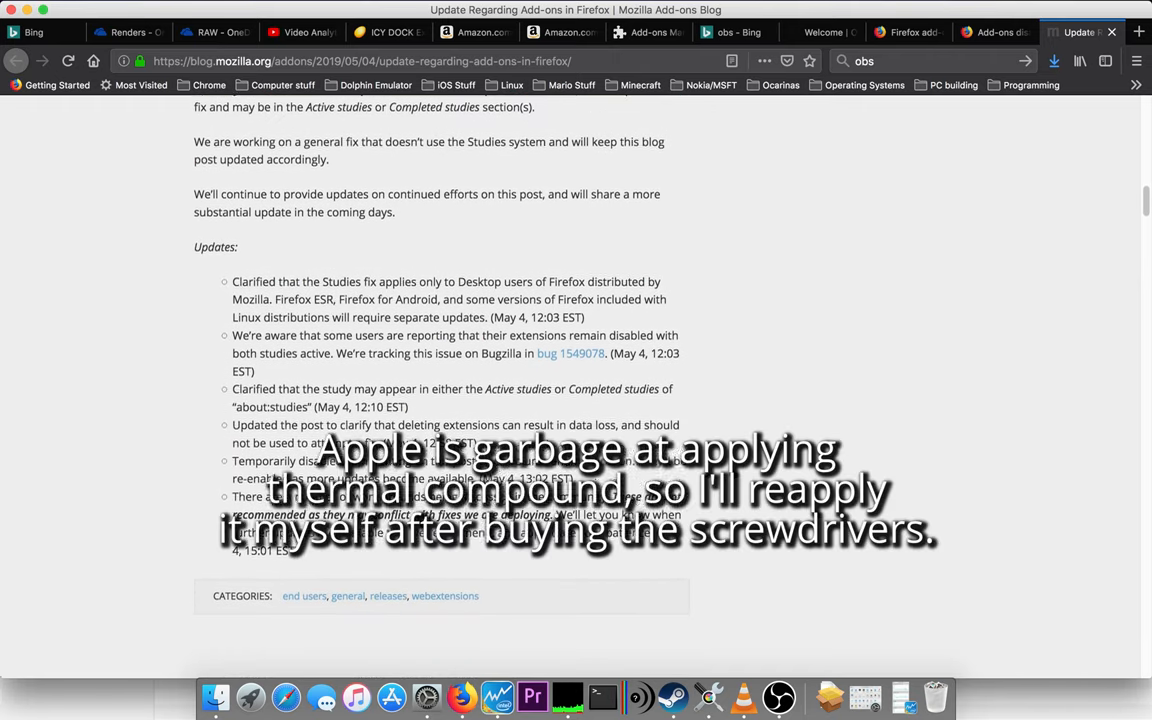
pyautogui.scroll(-3)
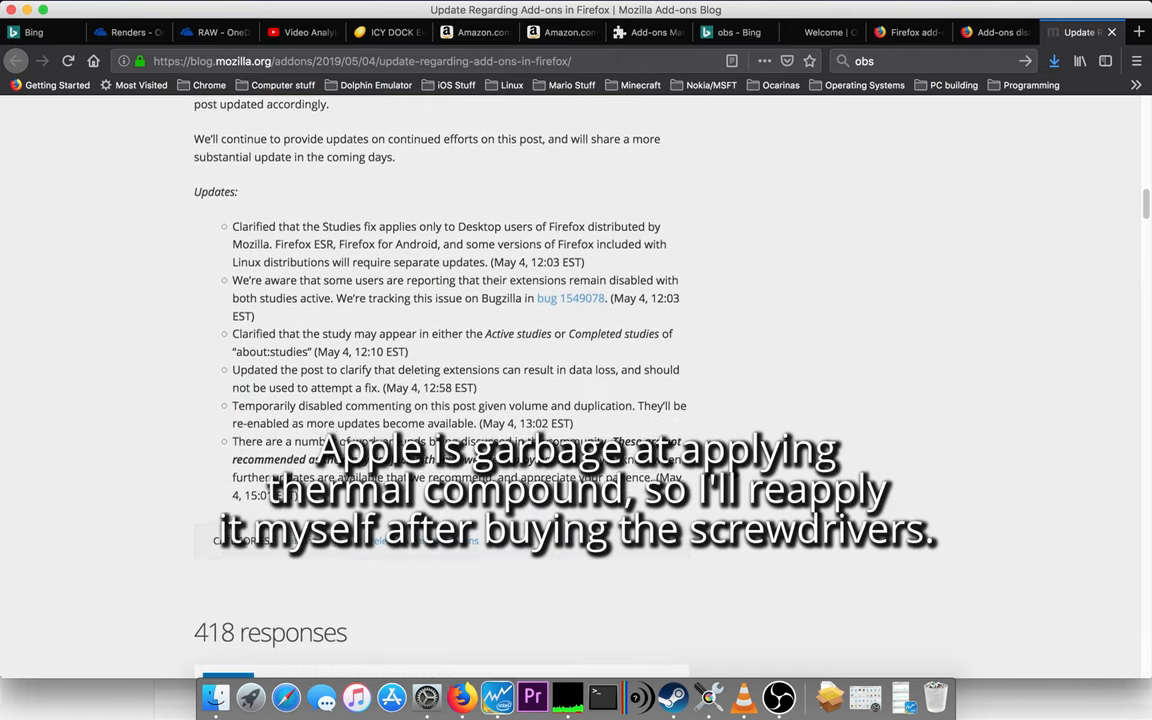
pyautogui.click(795, 694)
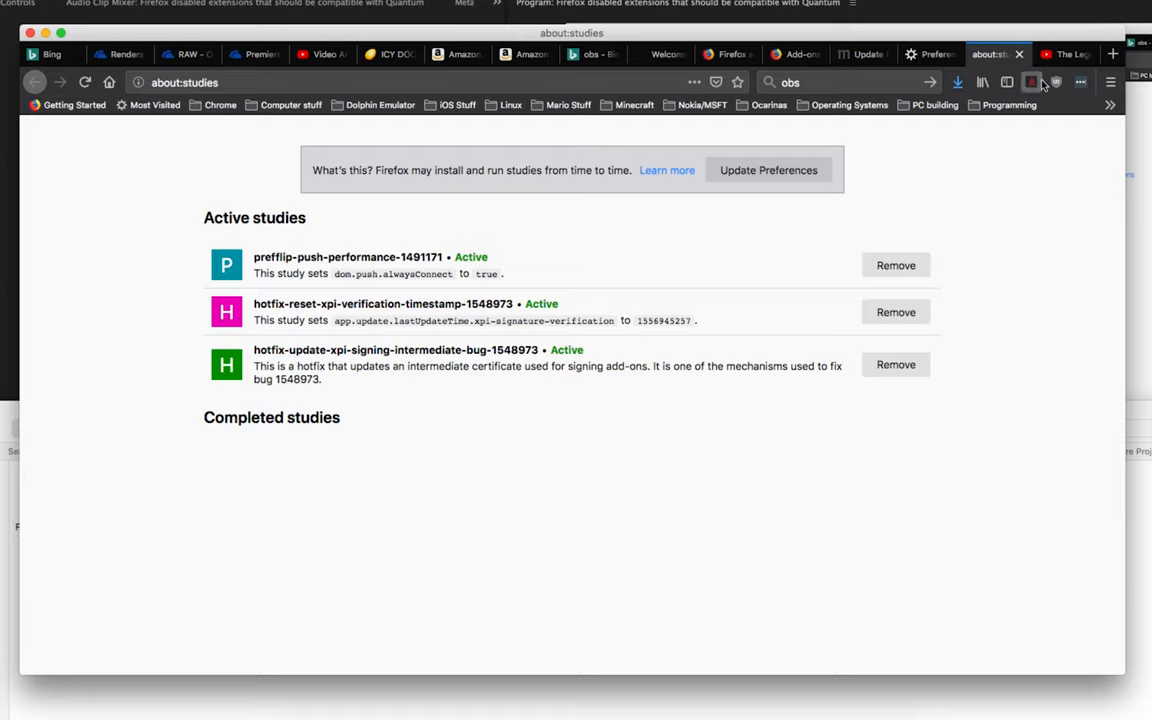
pyautogui.click(1107, 83)
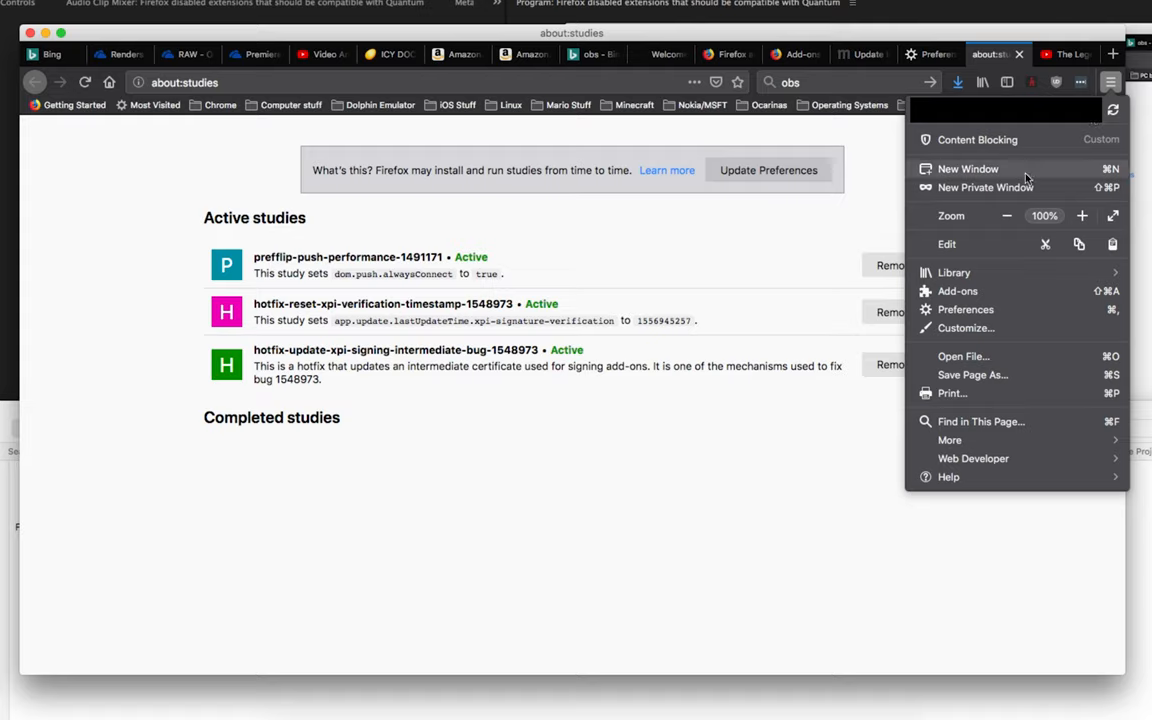
pyautogui.click(778, 454)
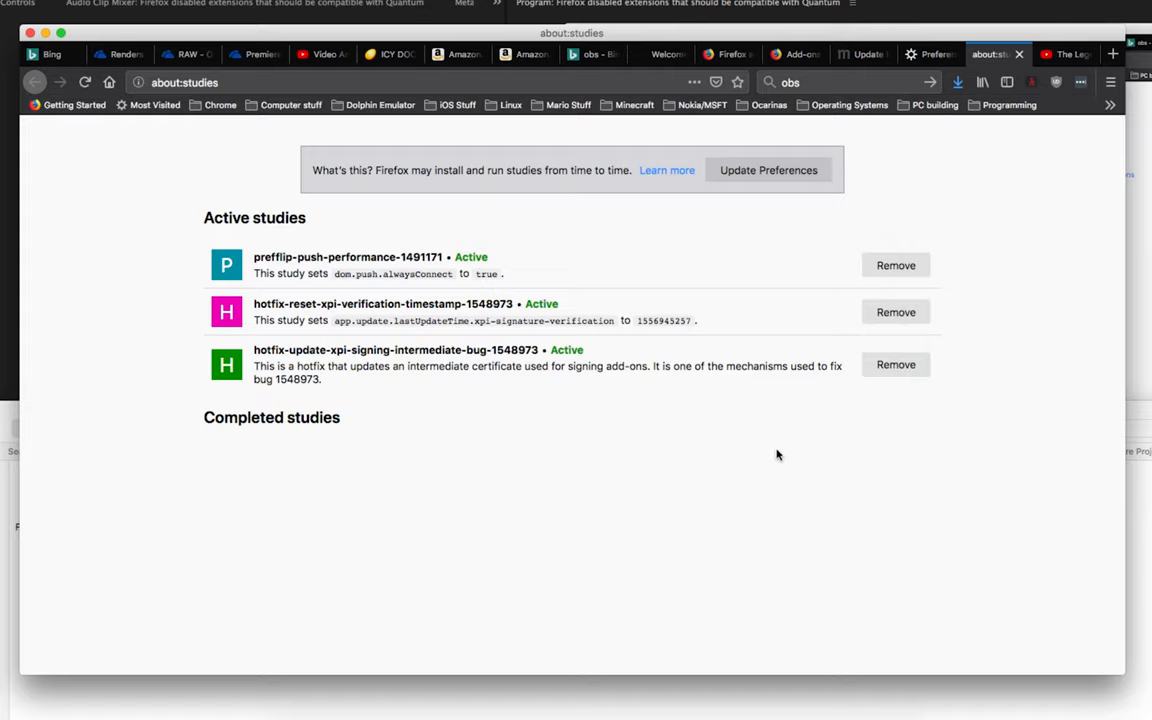
pyautogui.moveTo(672, 253)
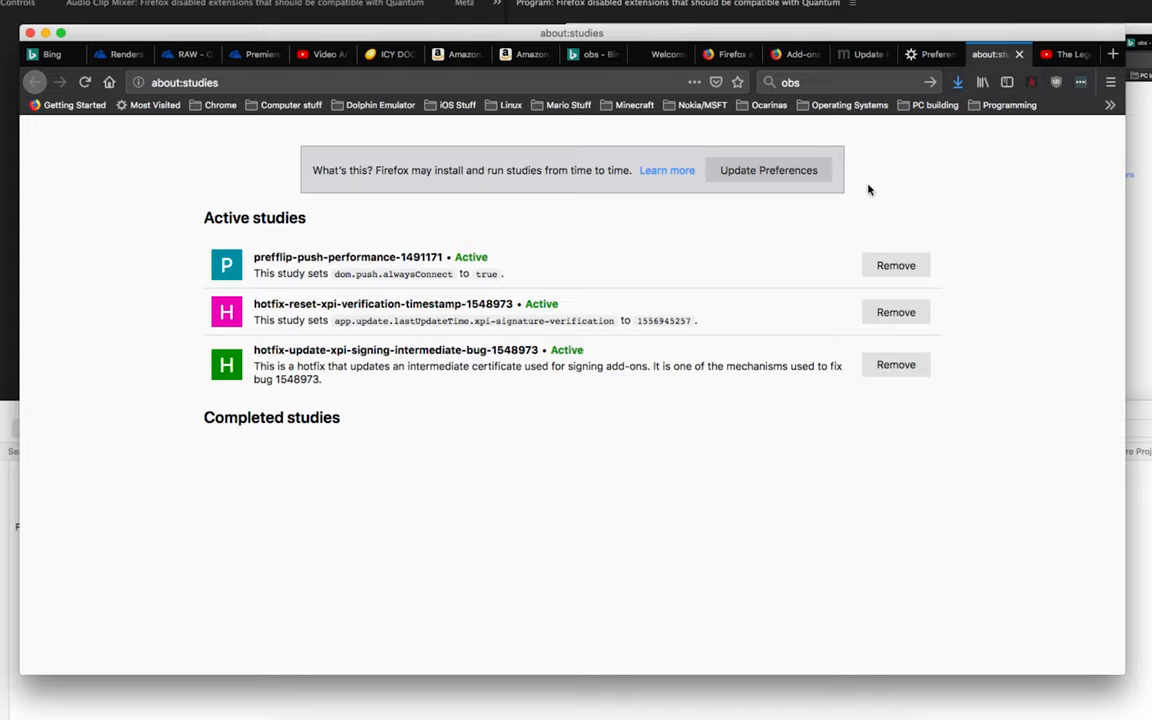
# Switch back to the 'Update Regarding Add-ons' post and scroll past the screenshot to Updates.
pyautogui.click(862, 54)
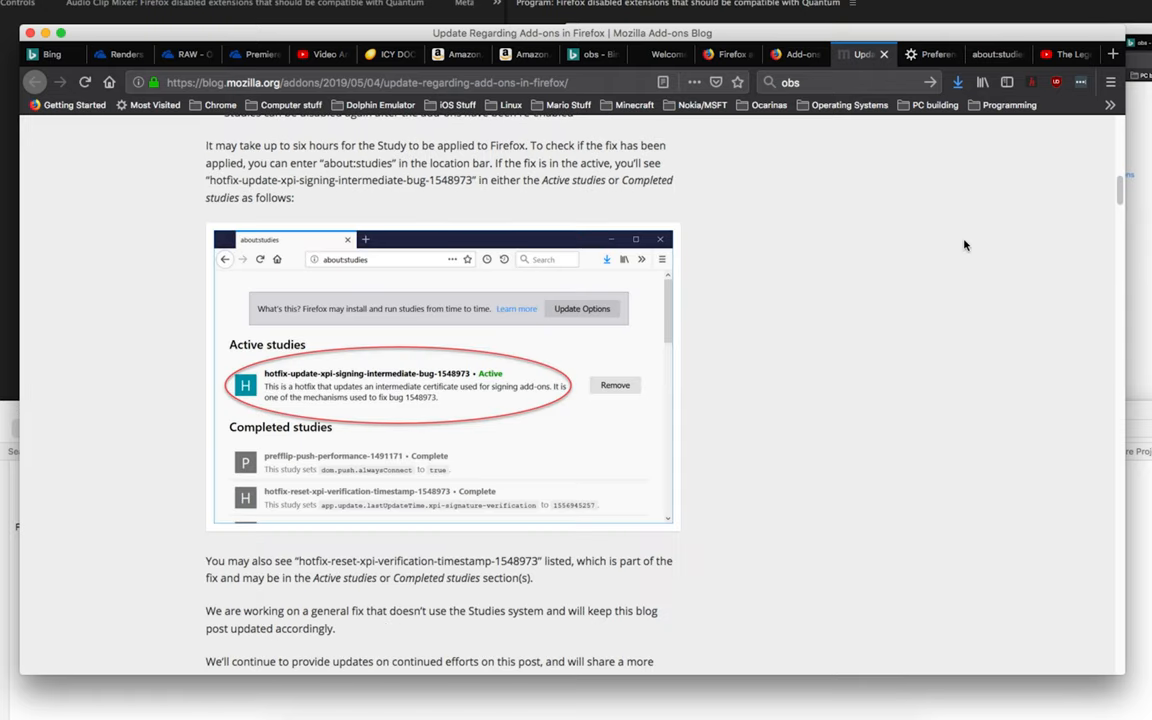
pyautogui.scroll(-3)
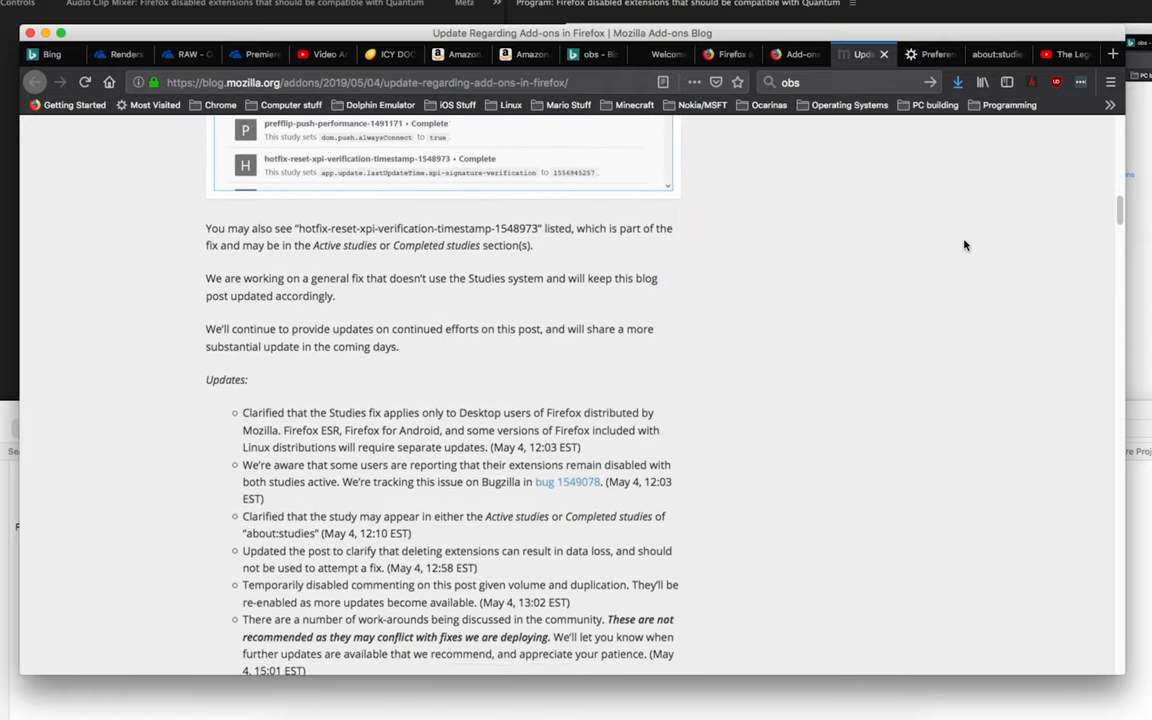
pyautogui.scroll(-3)
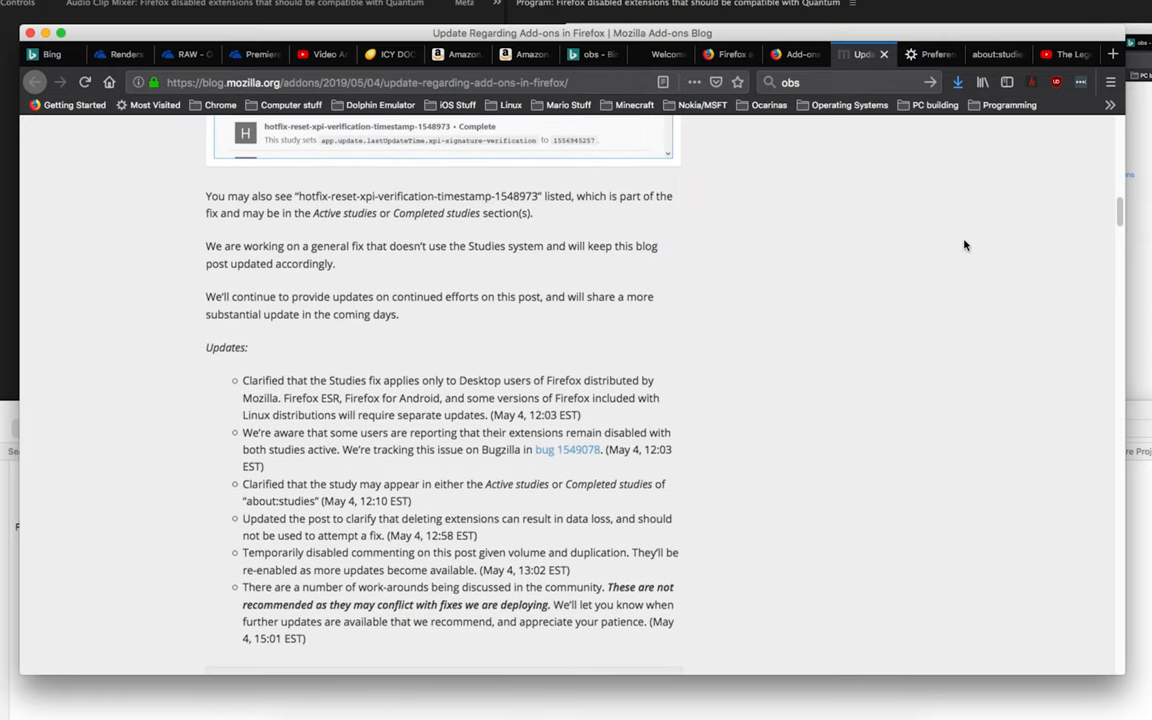
pyautogui.moveTo(959, 247)
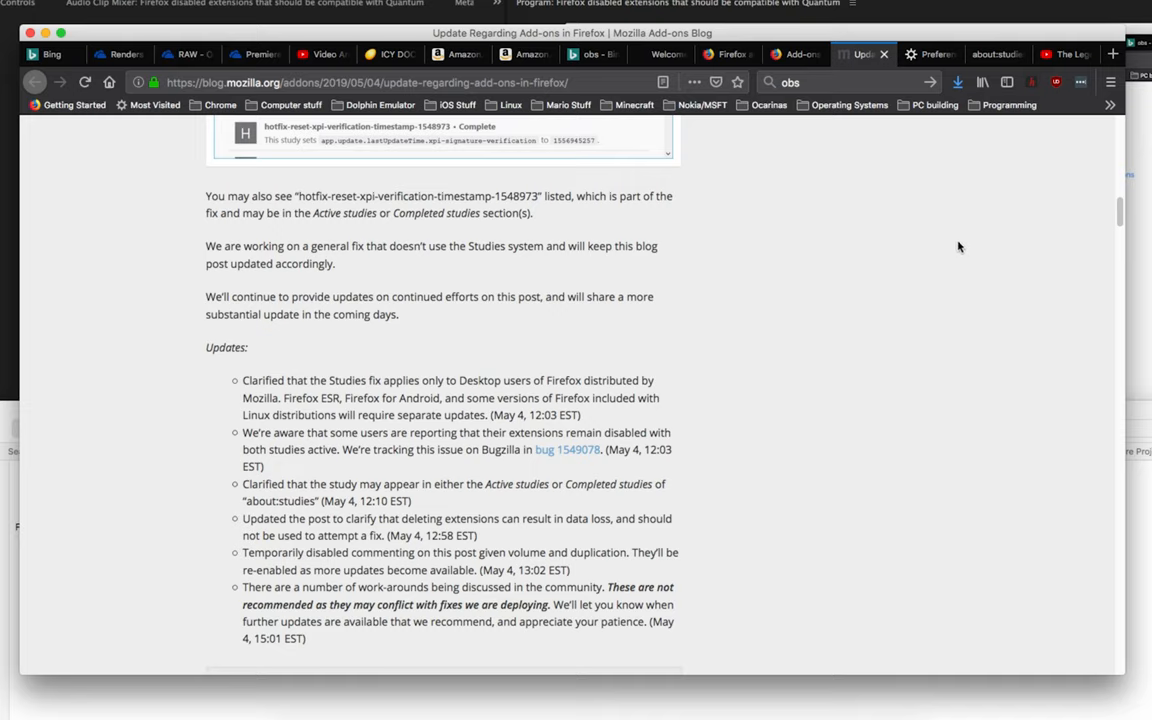
pyautogui.scroll(-3)
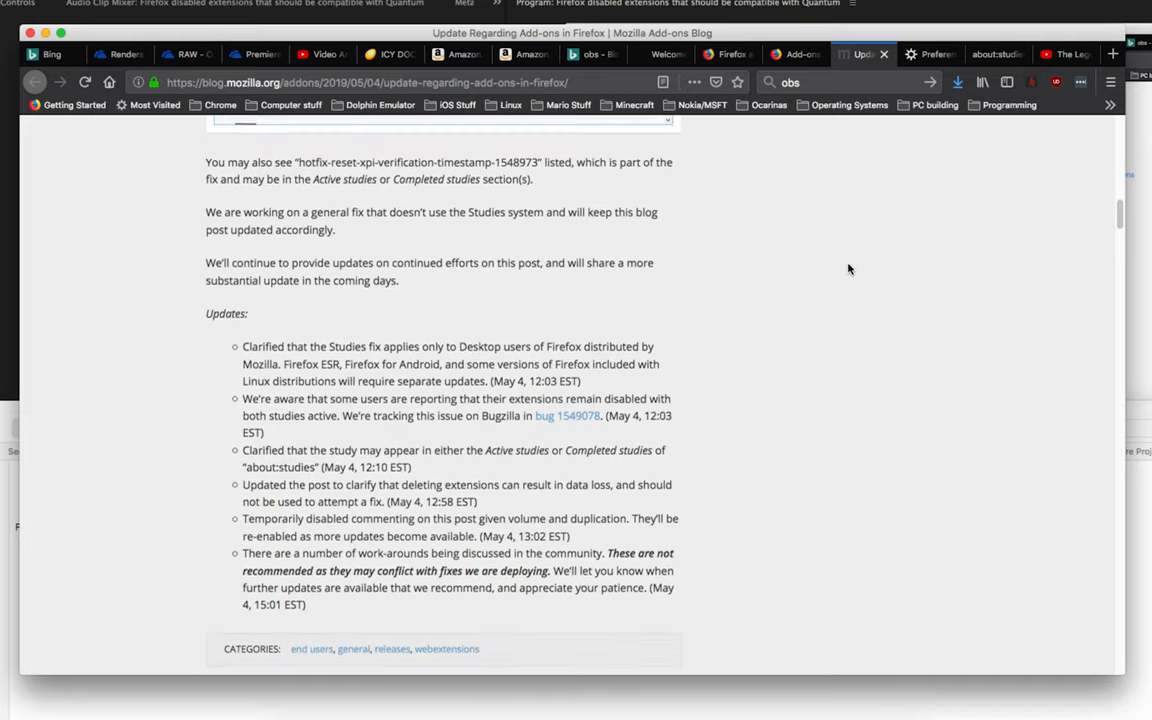